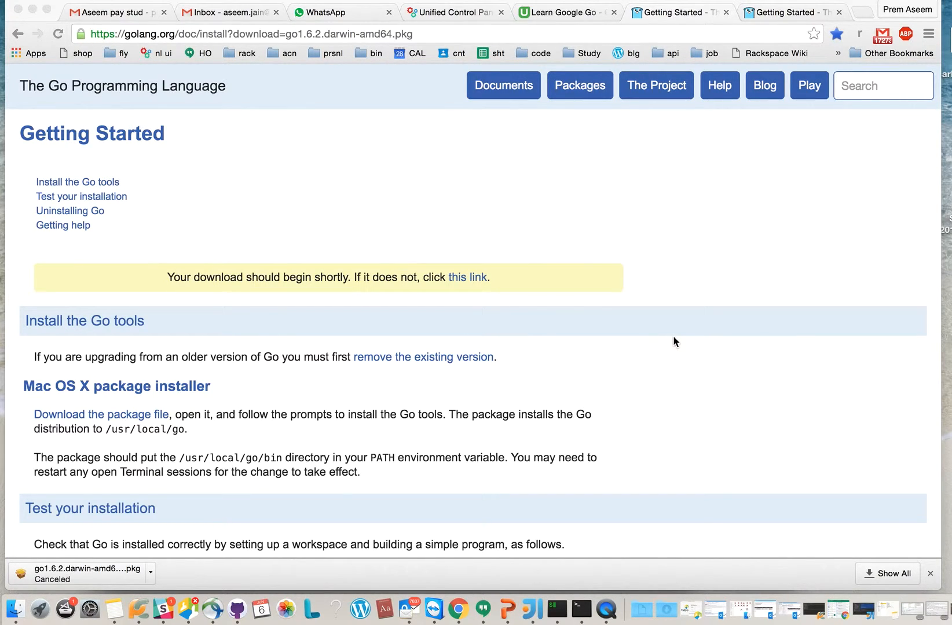
Scroll through the Go Getting Started page before opening a new Google tab.
scroll("down", 3)
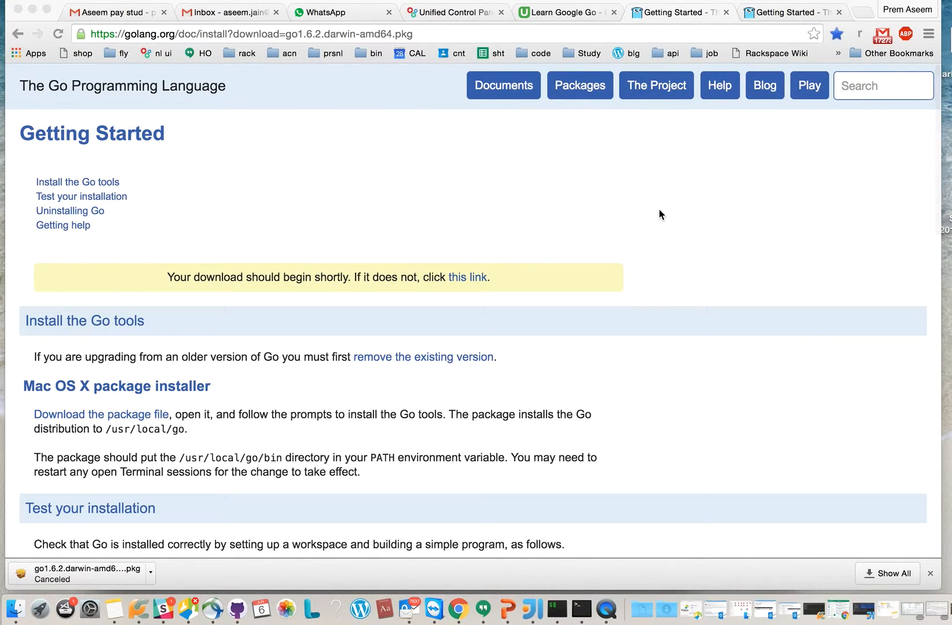
scroll("down", 3)
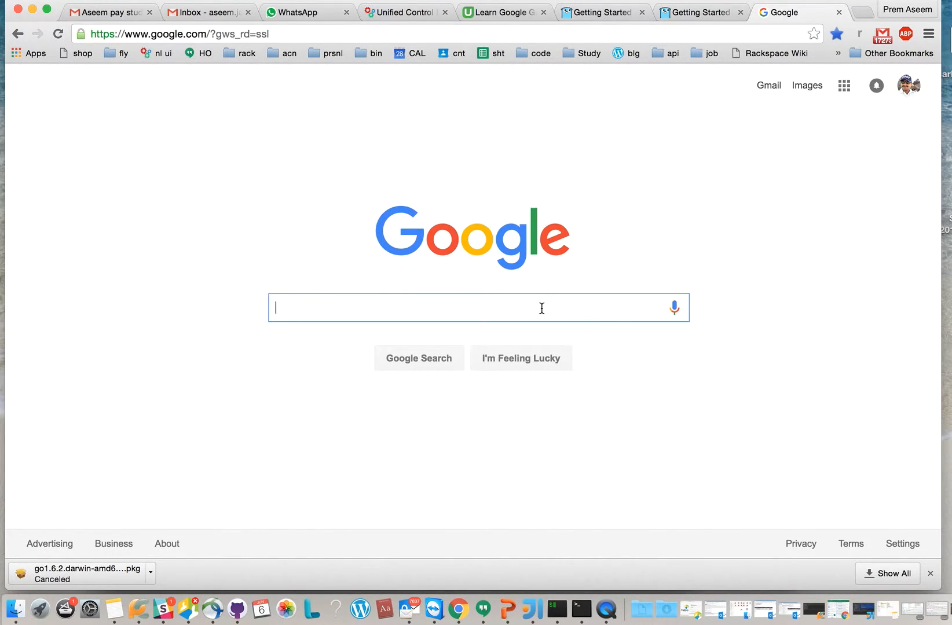
Search for golang, reach golang.org and land on the Go Downloads page.
type("goggle")
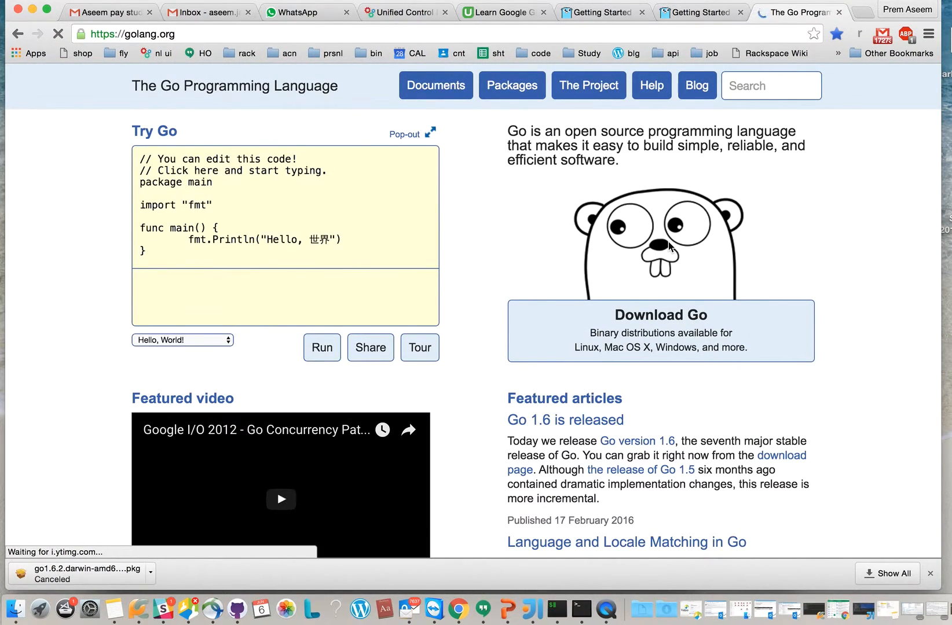
scroll("down", 3)
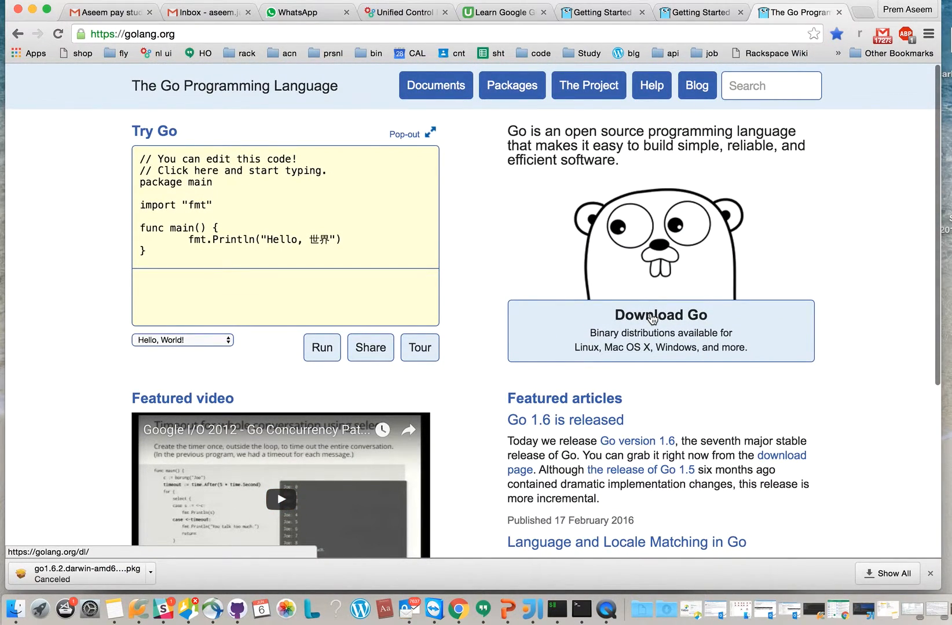
left_click(651, 319)
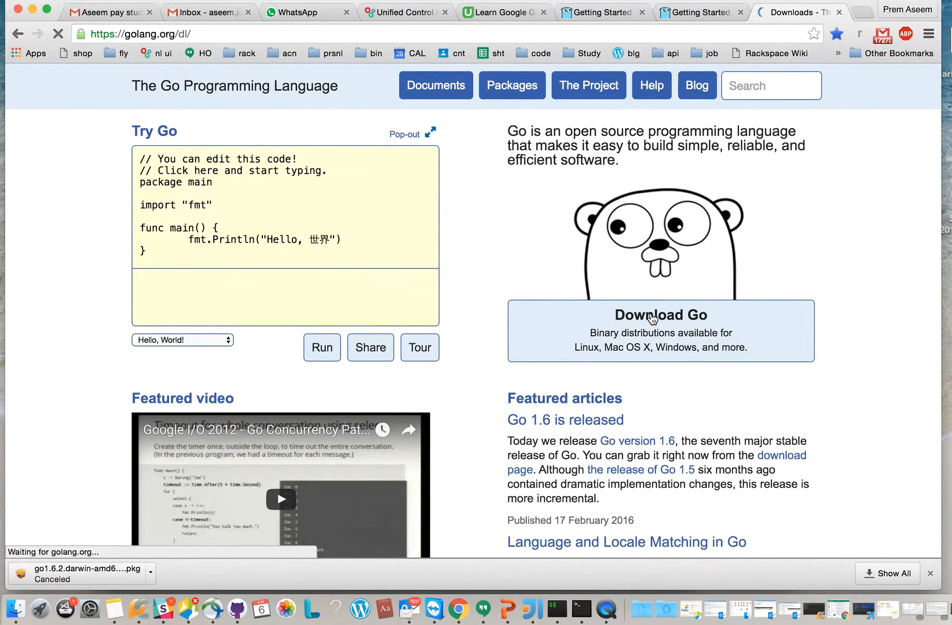
left_click(660, 315)
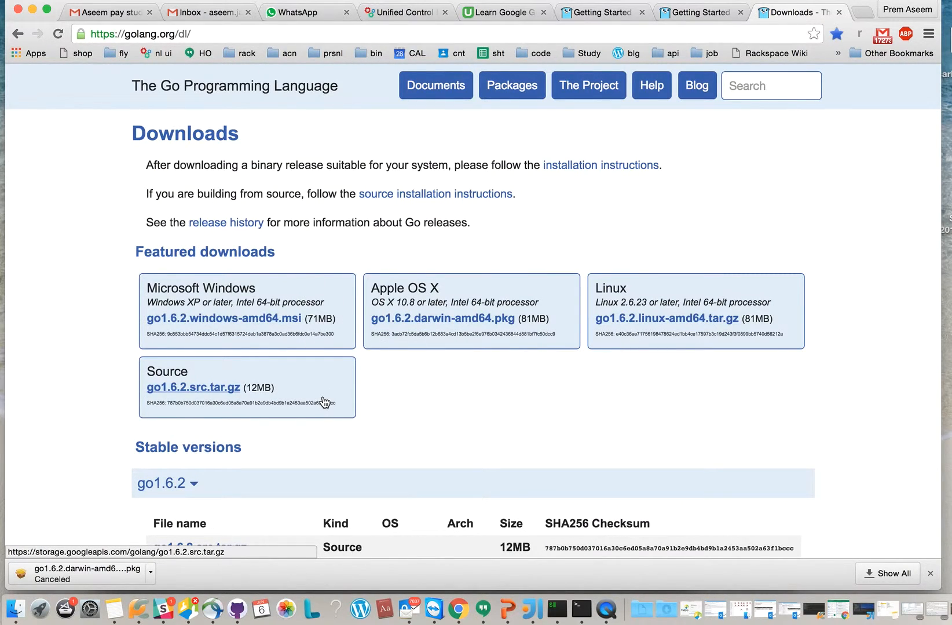
Start downloading go1.6.2.darwin-amd64.pkg for Apple OS X, then cancel the download from the shelf.
scroll("down", 3)
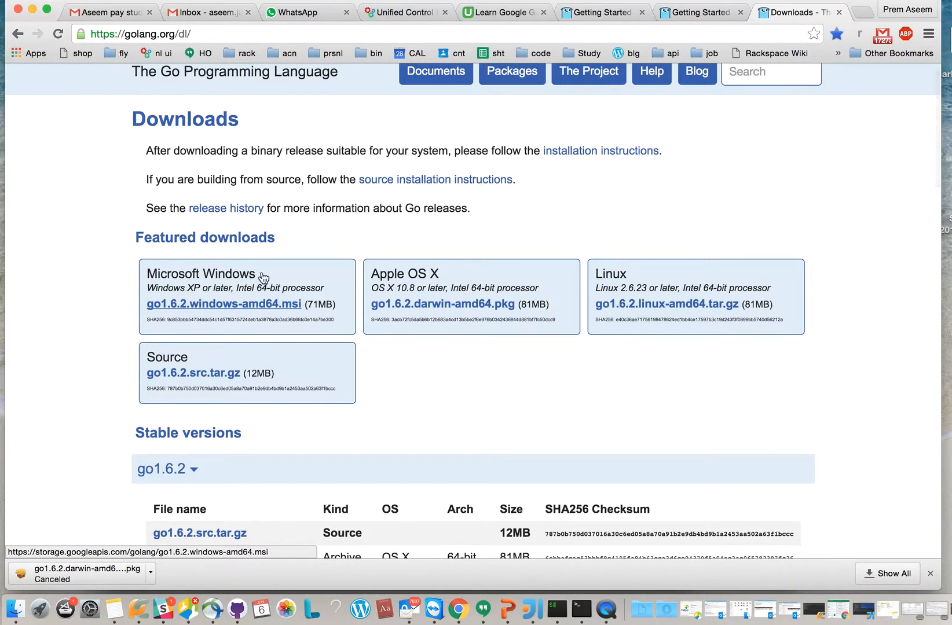
mouse_move(372, 345)
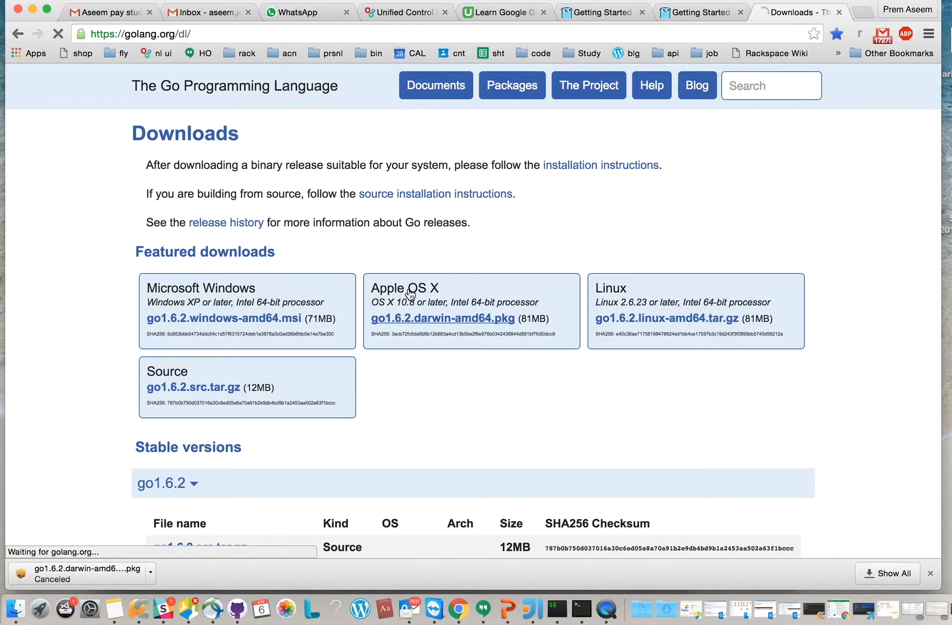
left_click(447, 319)
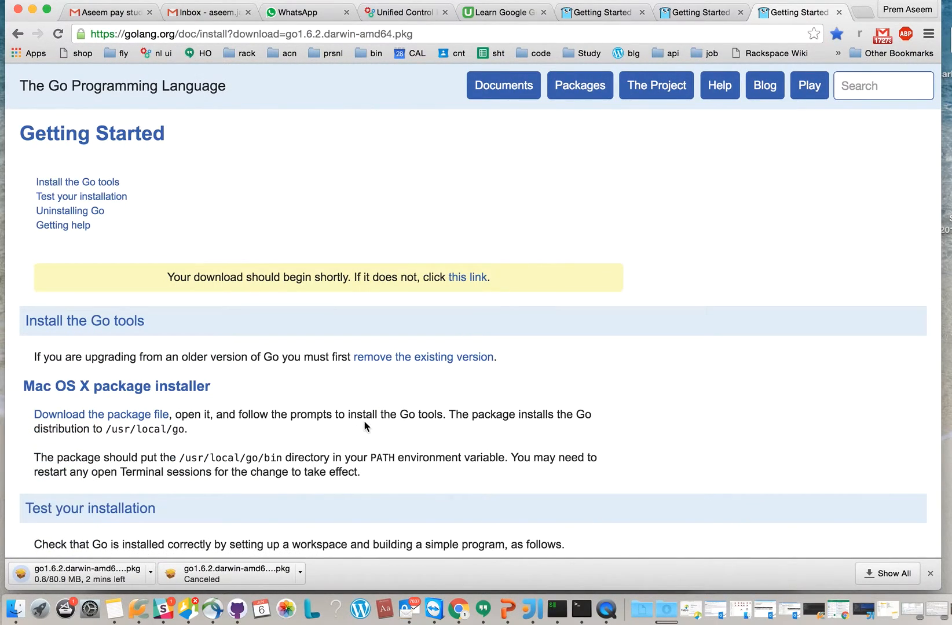
left_click(149, 574)
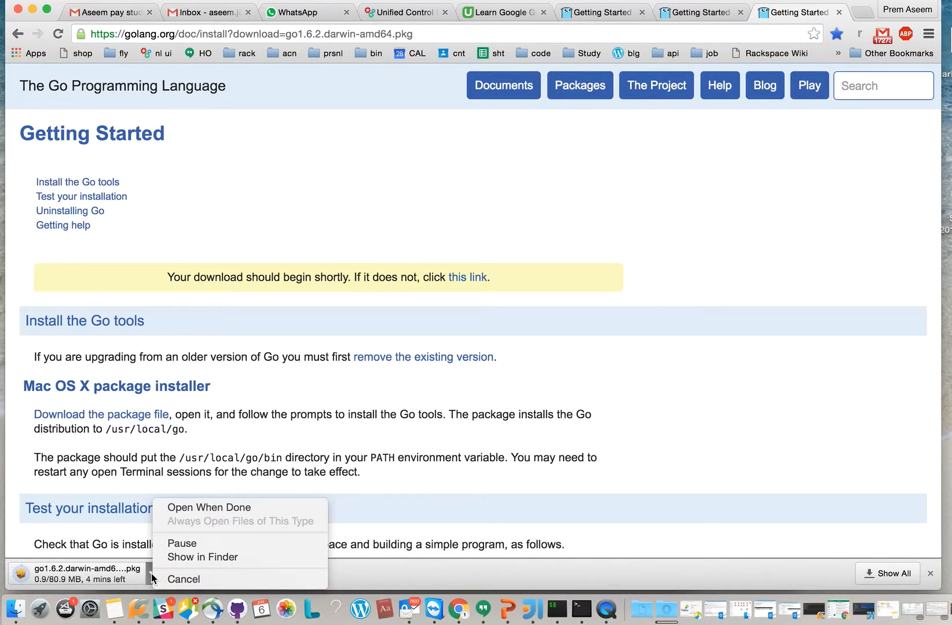
mouse_move(165, 580)
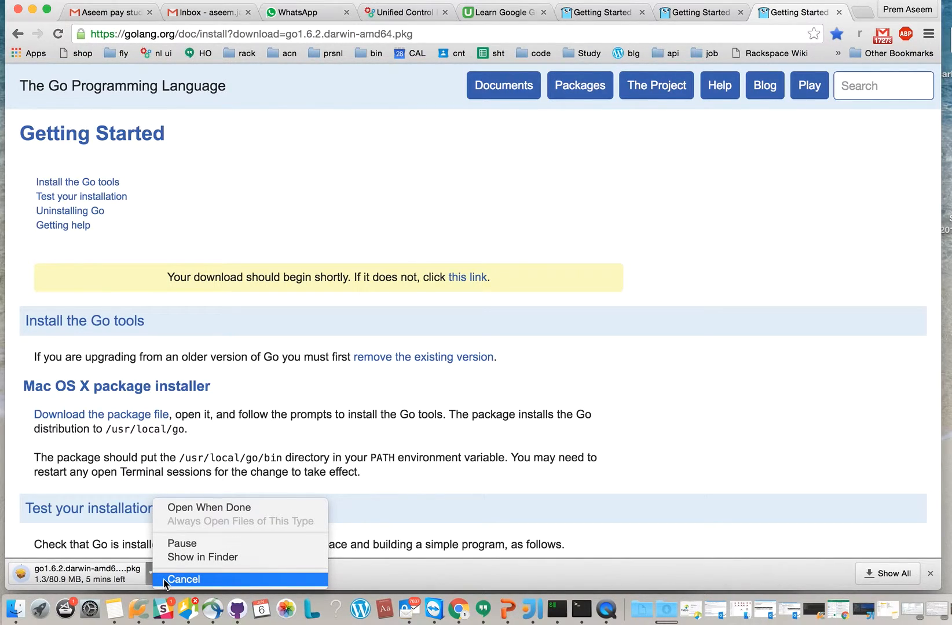
left_click(185, 580)
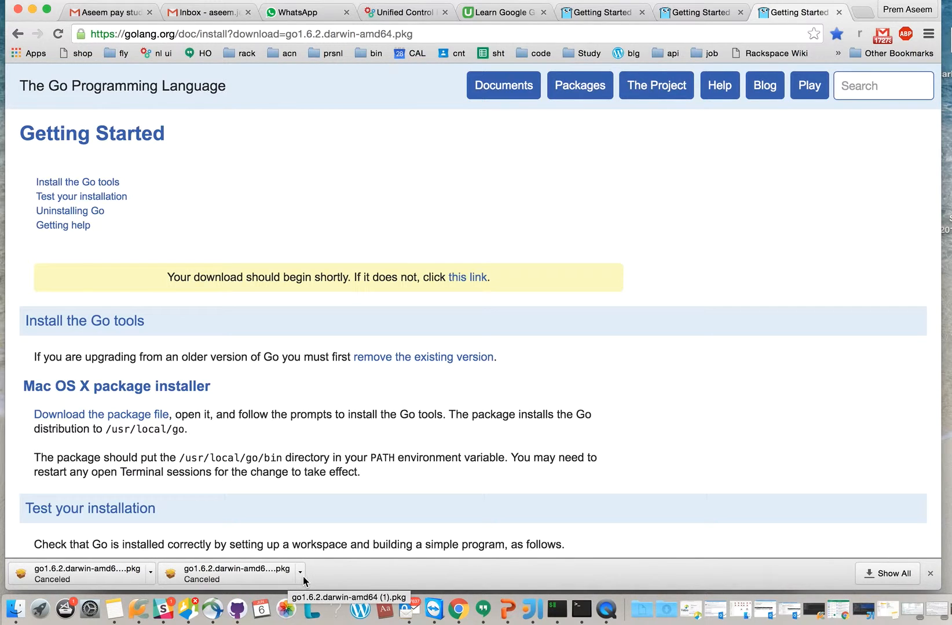
scroll("down", 3)
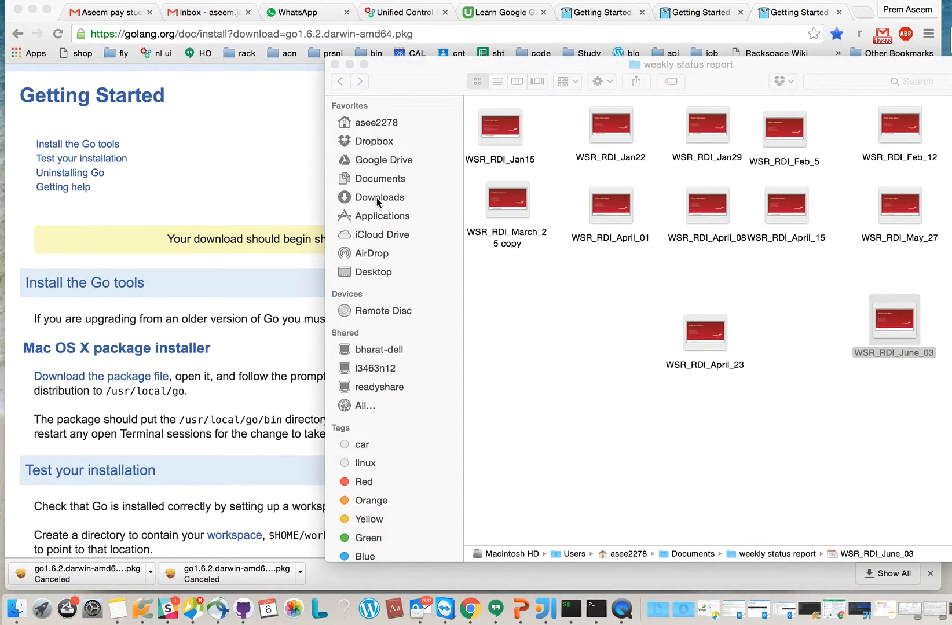
Launch go1.6.2.darwin-amd64.pkg from Downloads, accept the Previous Installation Detected alert, return to Chrome.
left_click(378, 198)
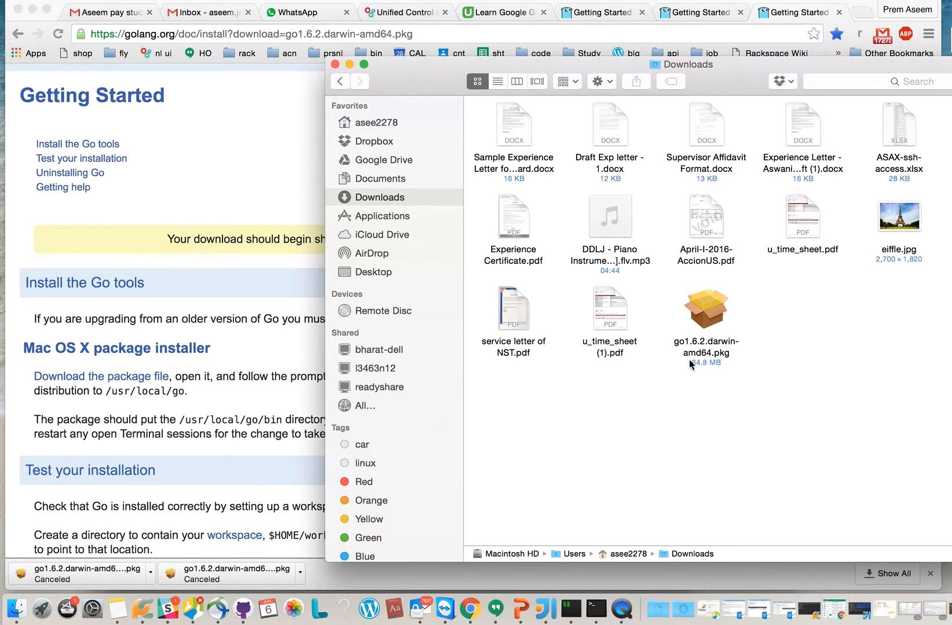
double_click(706, 308)
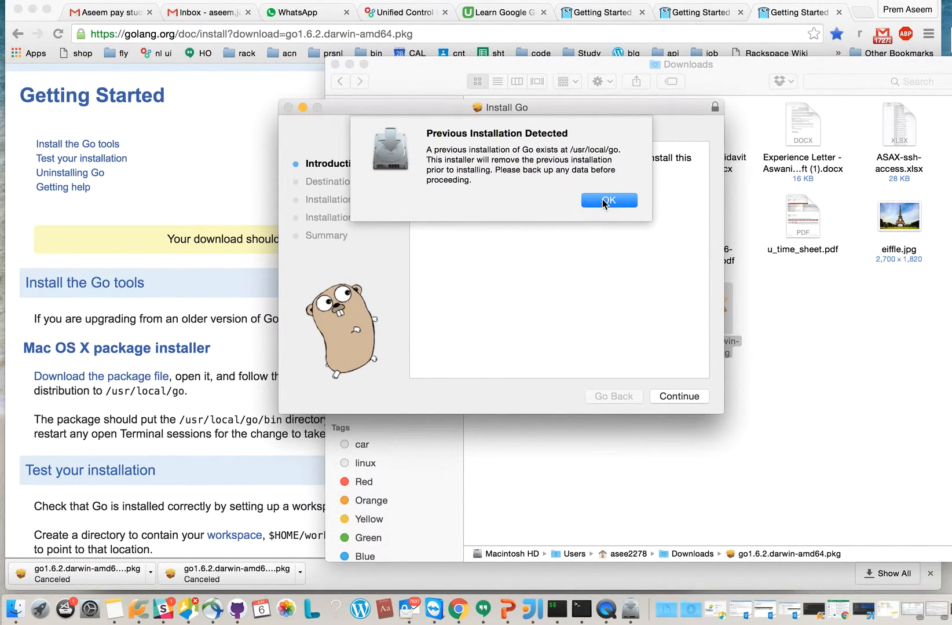
left_click(609, 201)
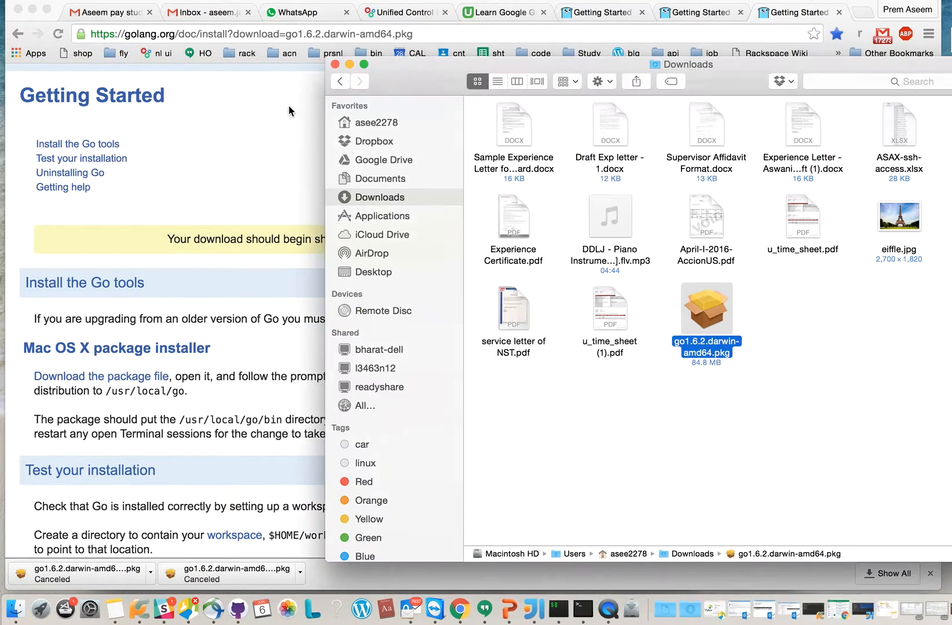
left_click(339, 65)
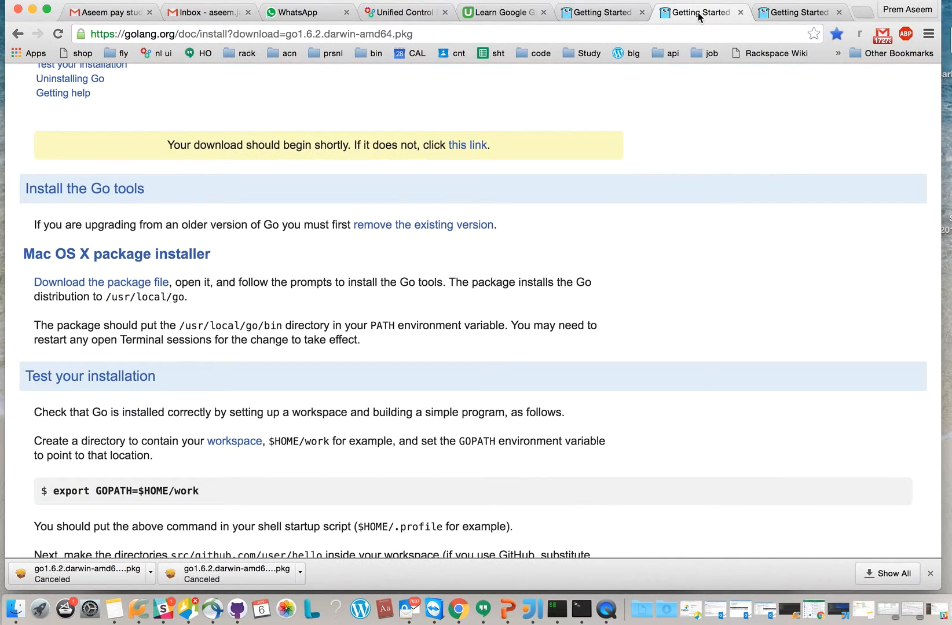
Review the install and test instructions, then switch to the Terminal showing the hello, world run.
scroll("down", 3)
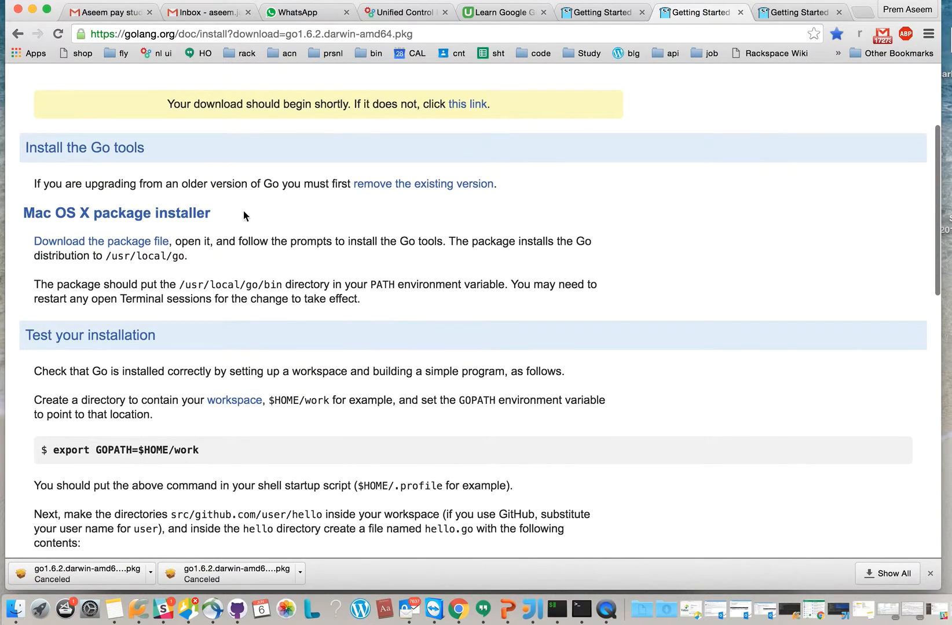
scroll("up", 3)
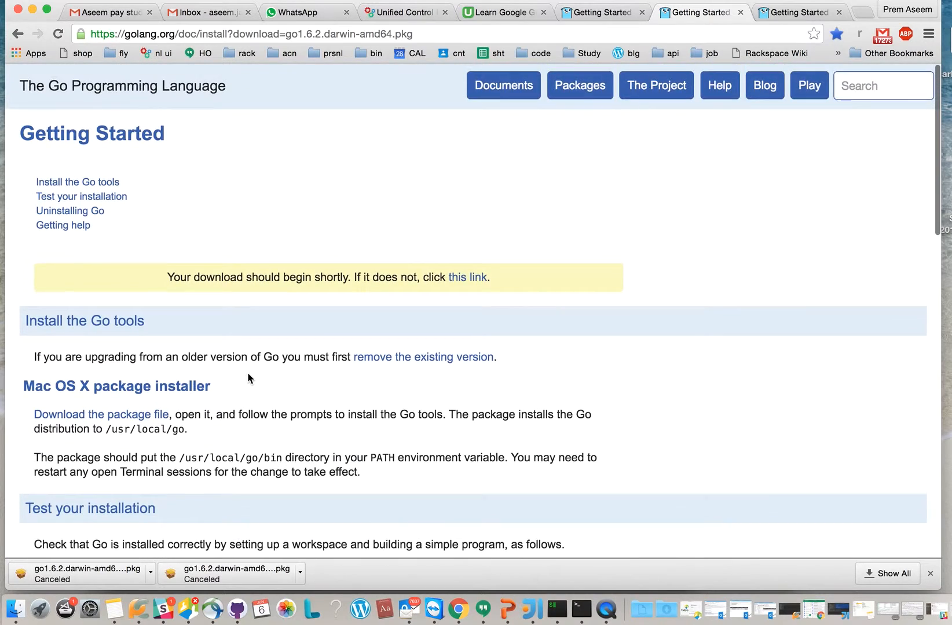
scroll("down", 3)
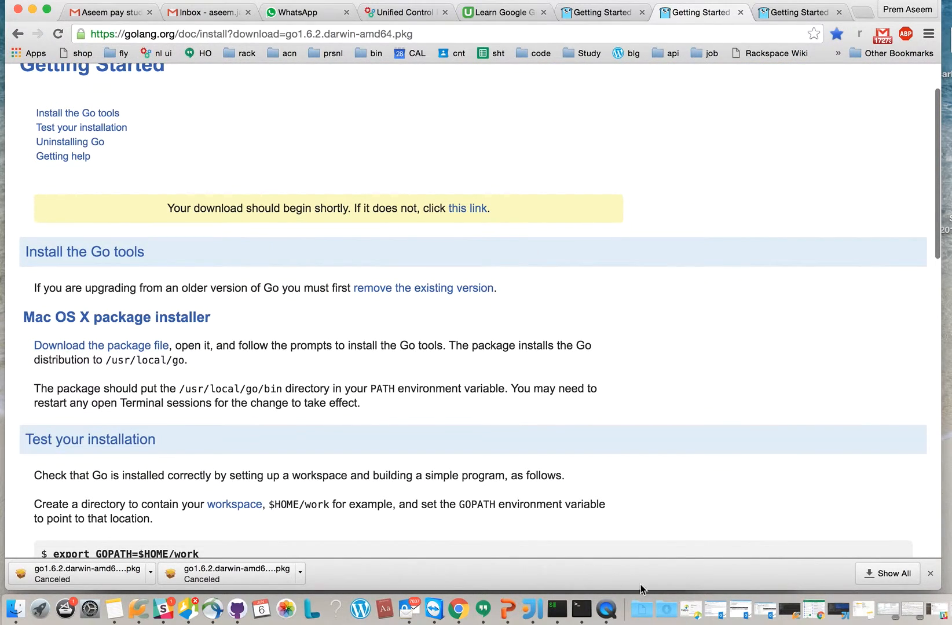
left_click(582, 607)
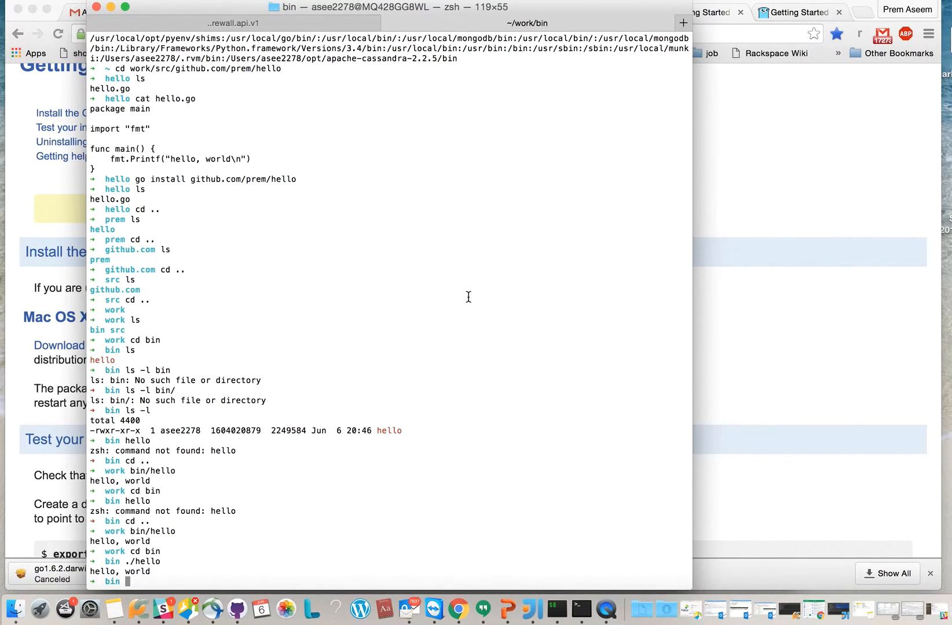
In a new Terminal tab, cd to the home directory and open .bash_profile in vim.
left_click(235, 23)
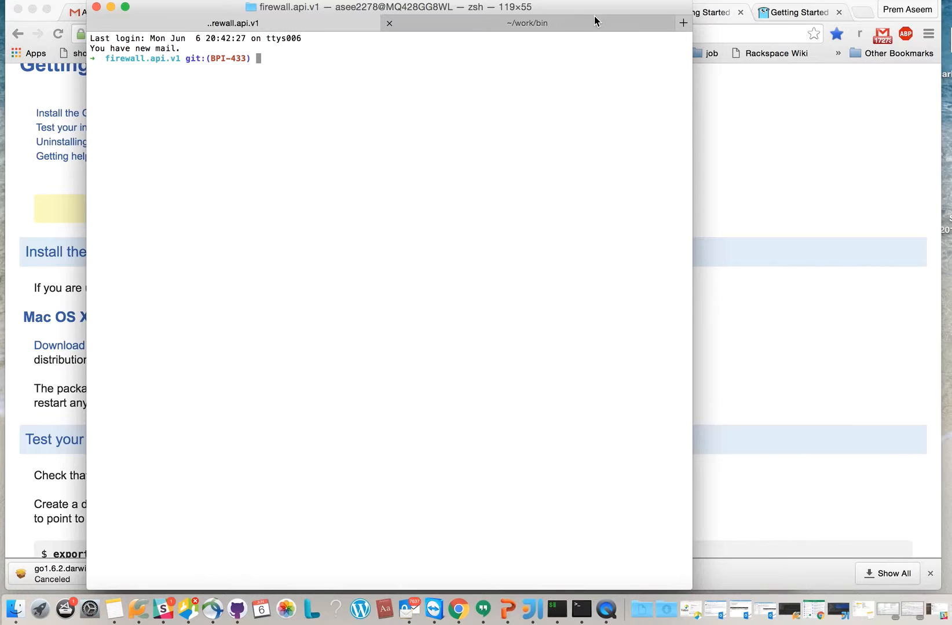
left_click(683, 24)
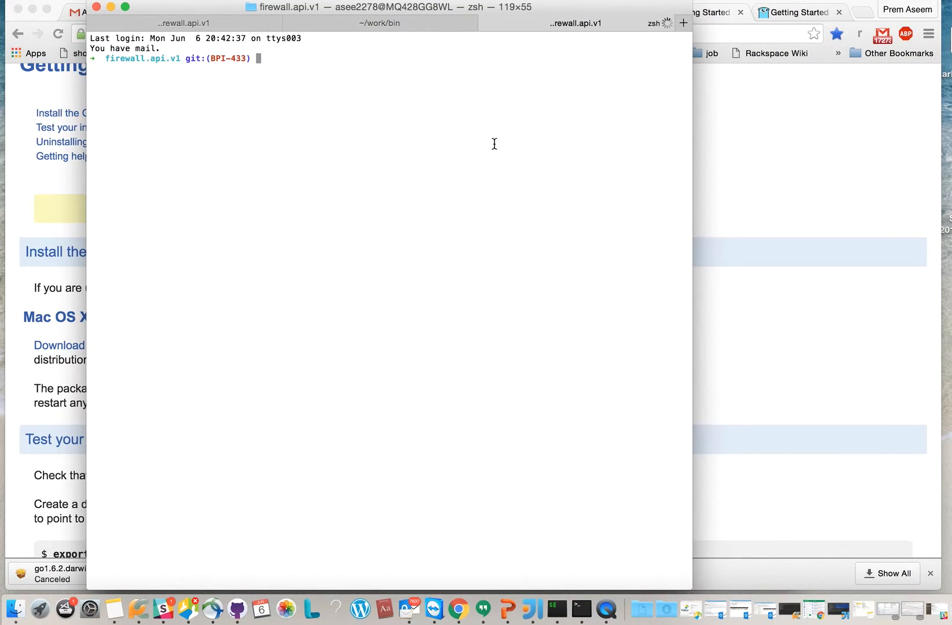
type("cd ~")
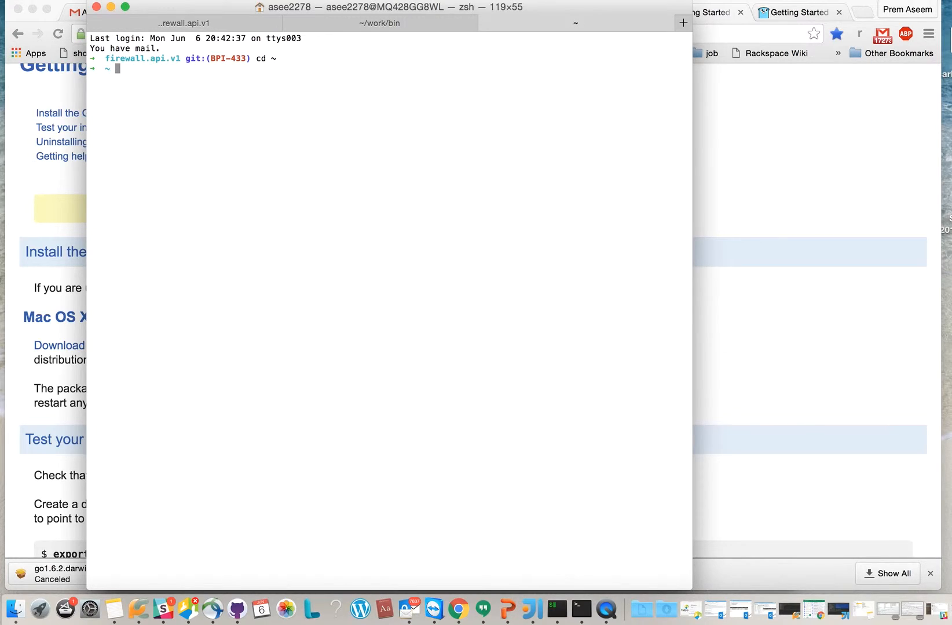
type("vim .")
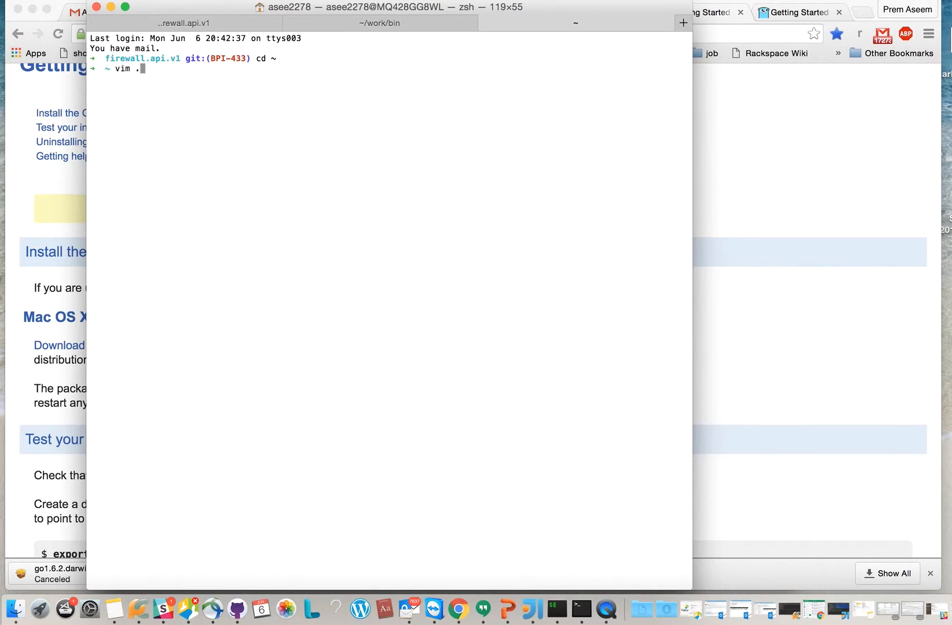
type("bash_")
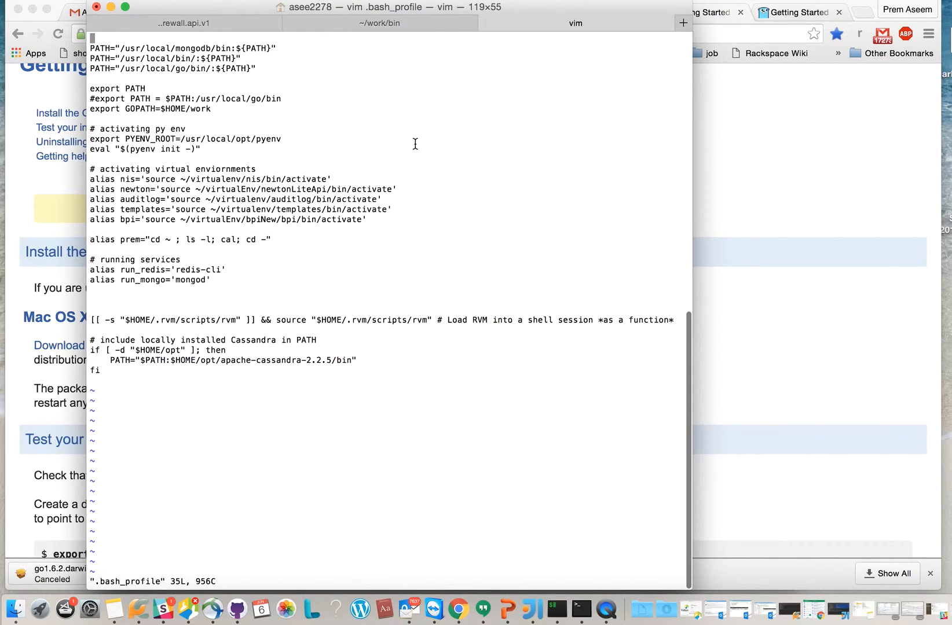
mouse_move(271, 74)
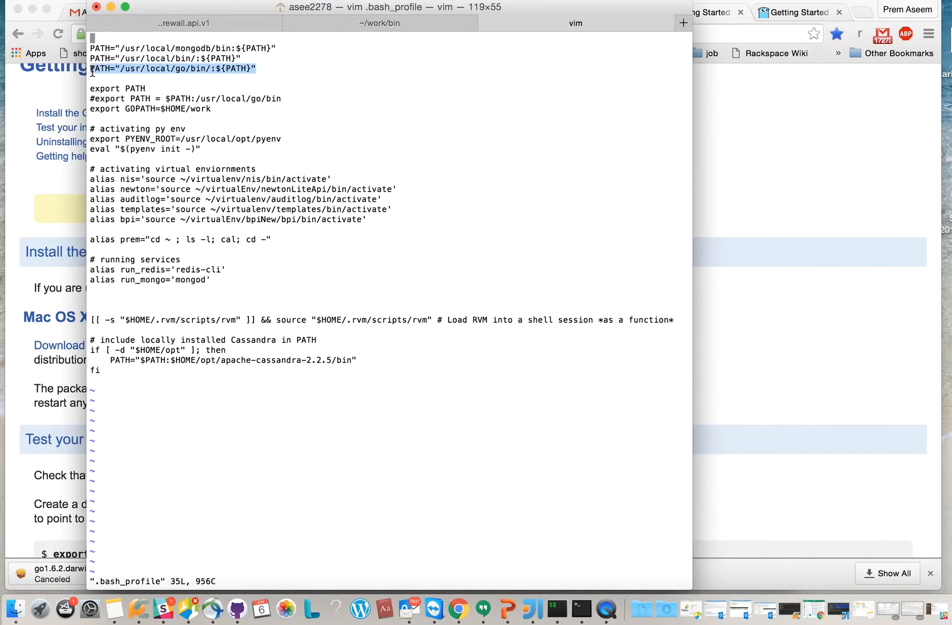
After checking the PATH and GOPATH lines, start a fresh Terminal tab.
left_click(682, 23)
type("cd")
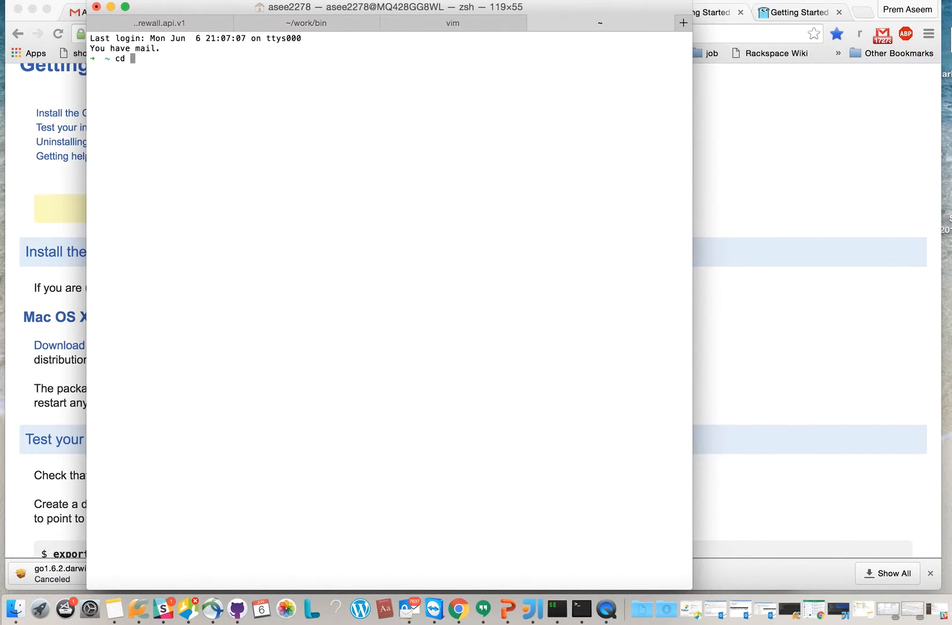
List /usr/local/go and its bin folder to confirm go, godoc and gofmt exist.
type("/usr")
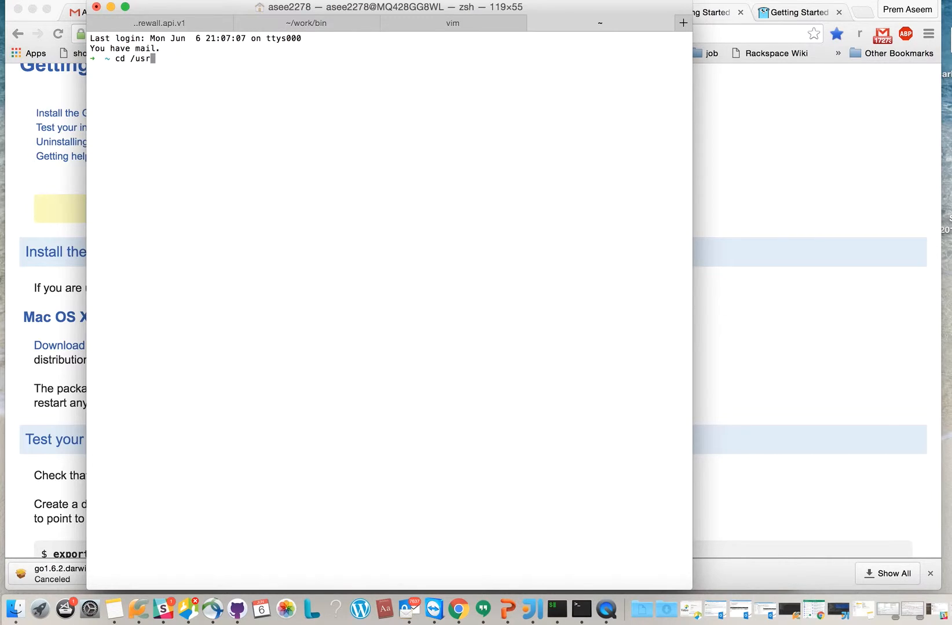
type("/local")
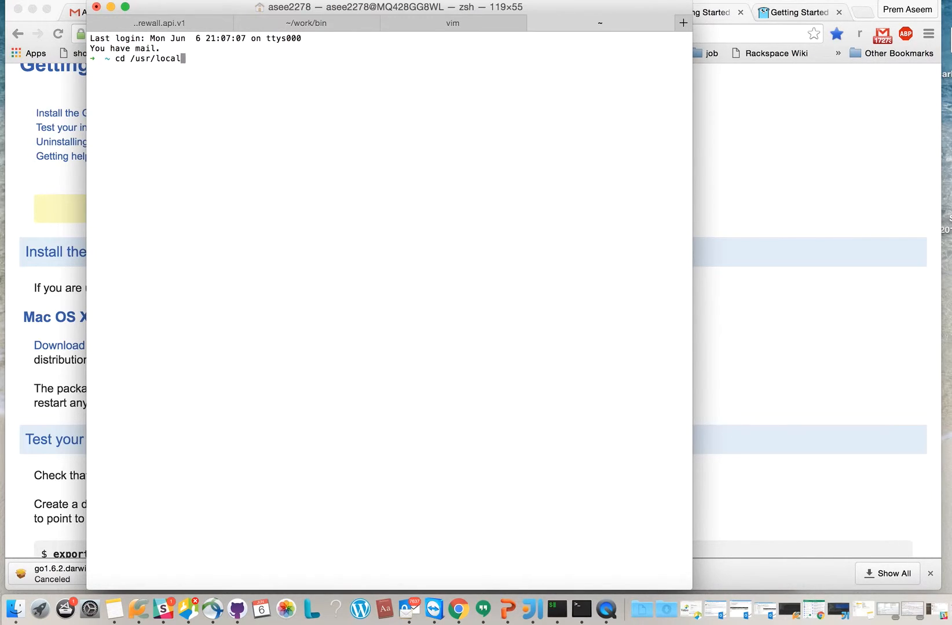
type("/go")
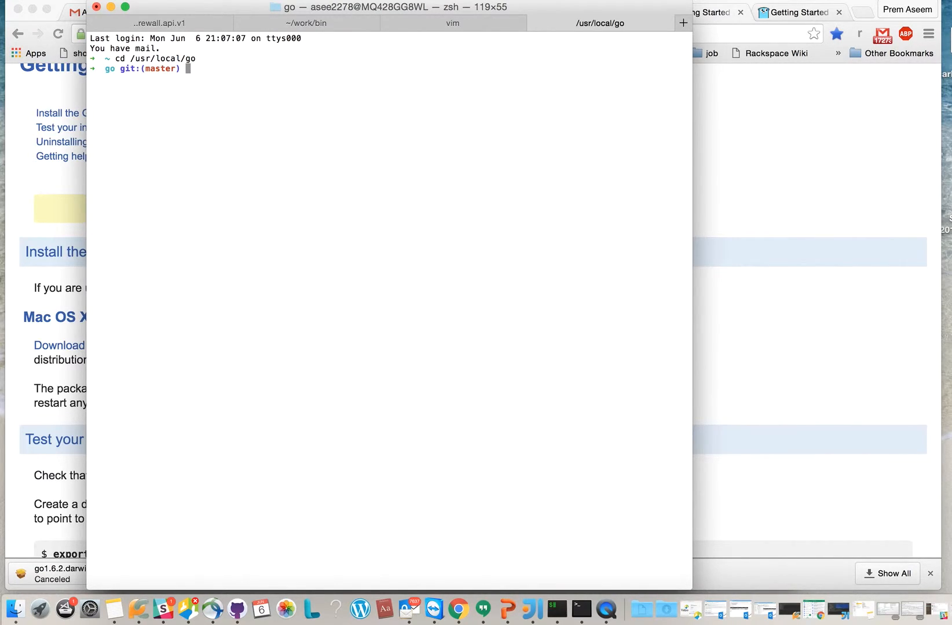
type("ls")
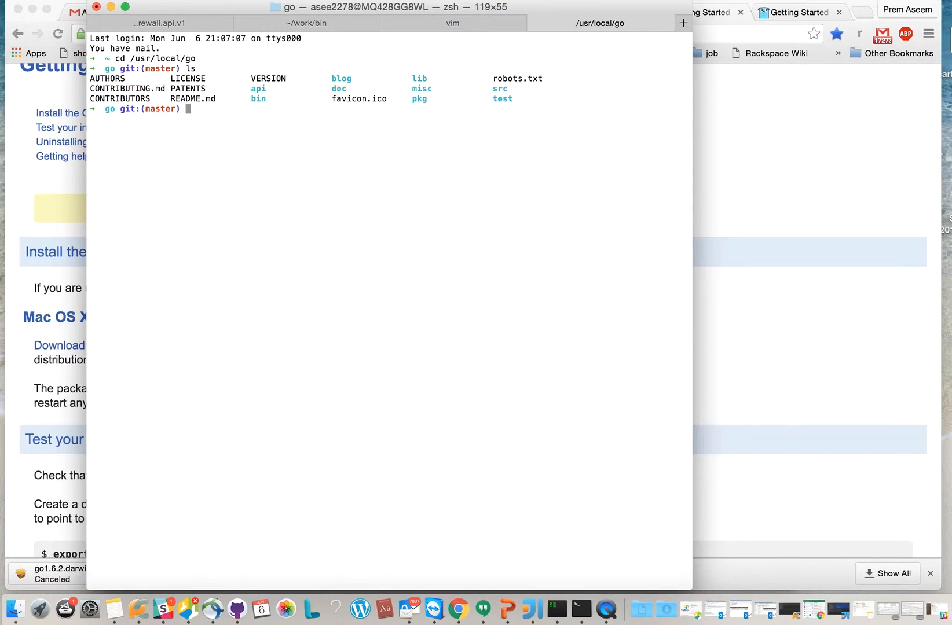
type("cd bin")
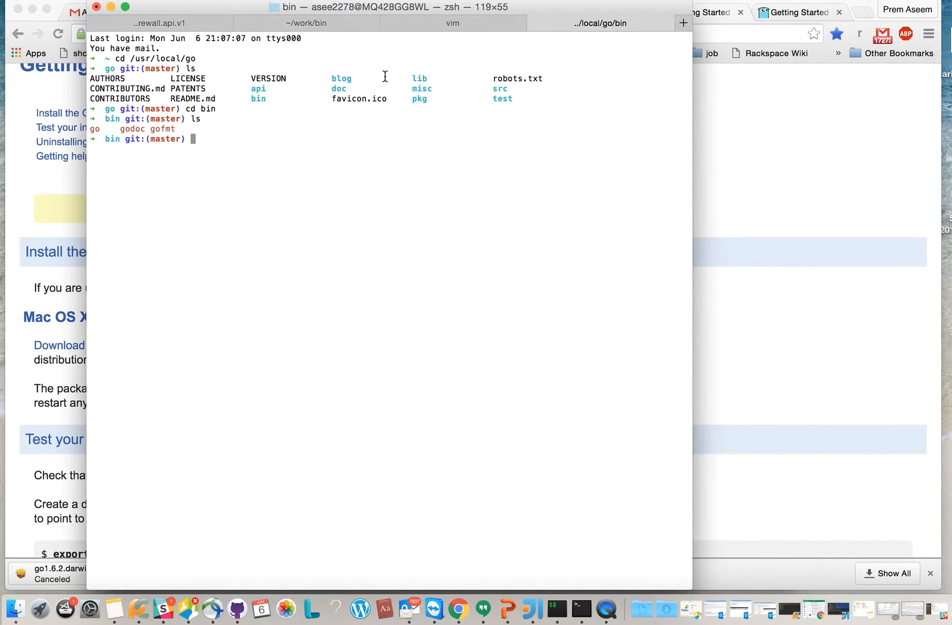
mouse_move(263, 147)
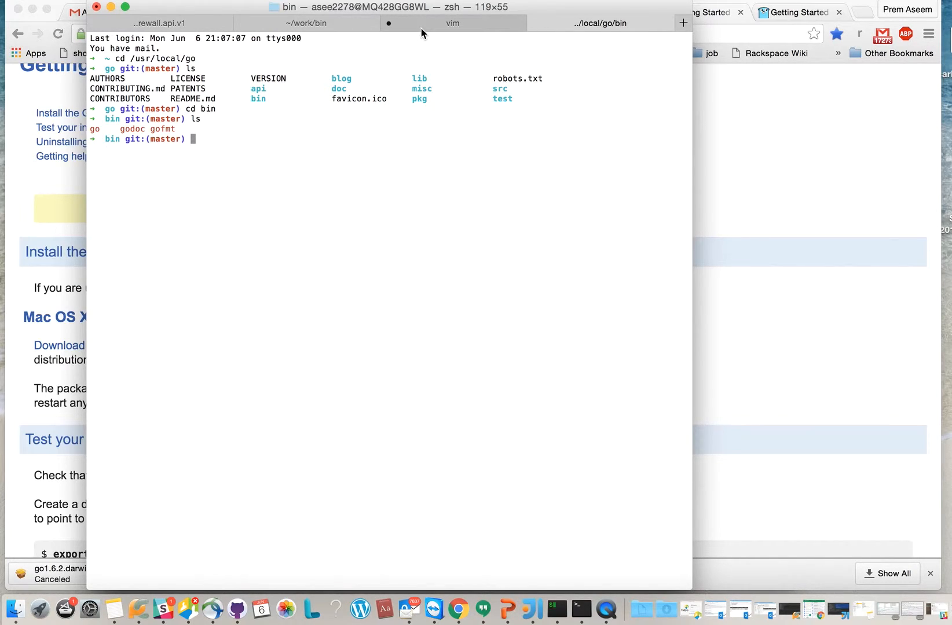
Return to the vim tab and save .bash_profile with :x before sourcing it.
left_click(451, 23)
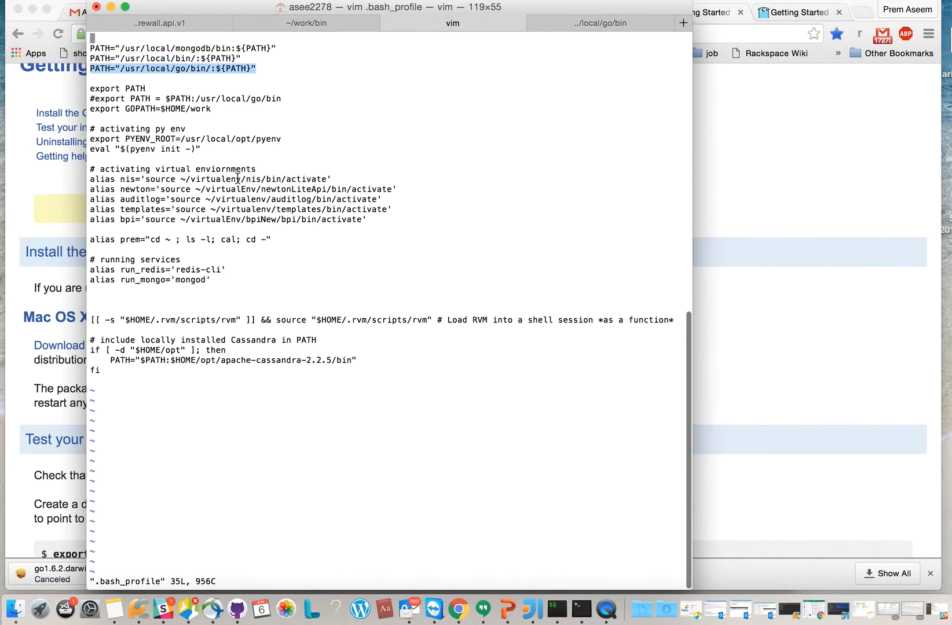
mouse_move(304, 360)
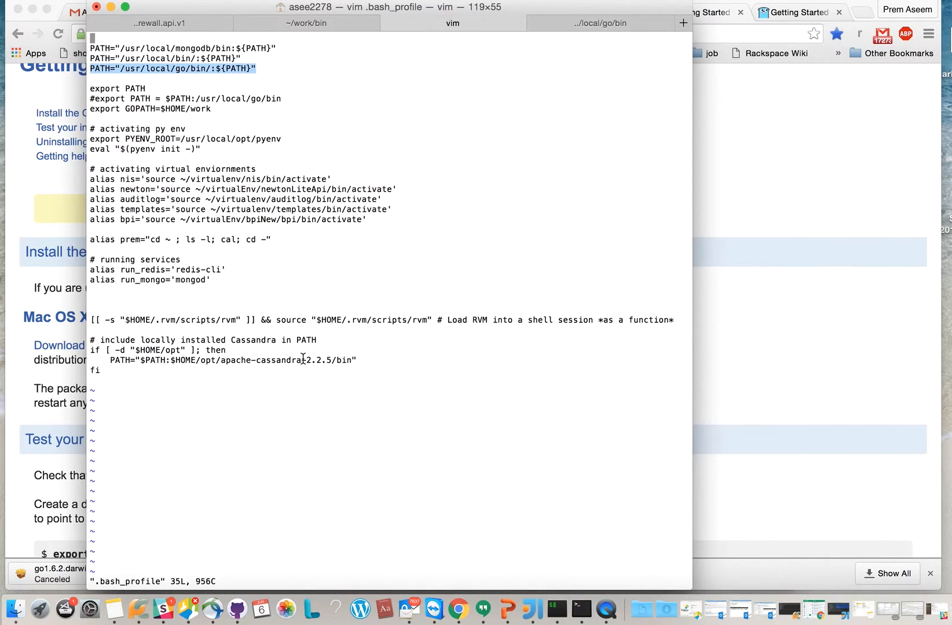
mouse_move(600, 30)
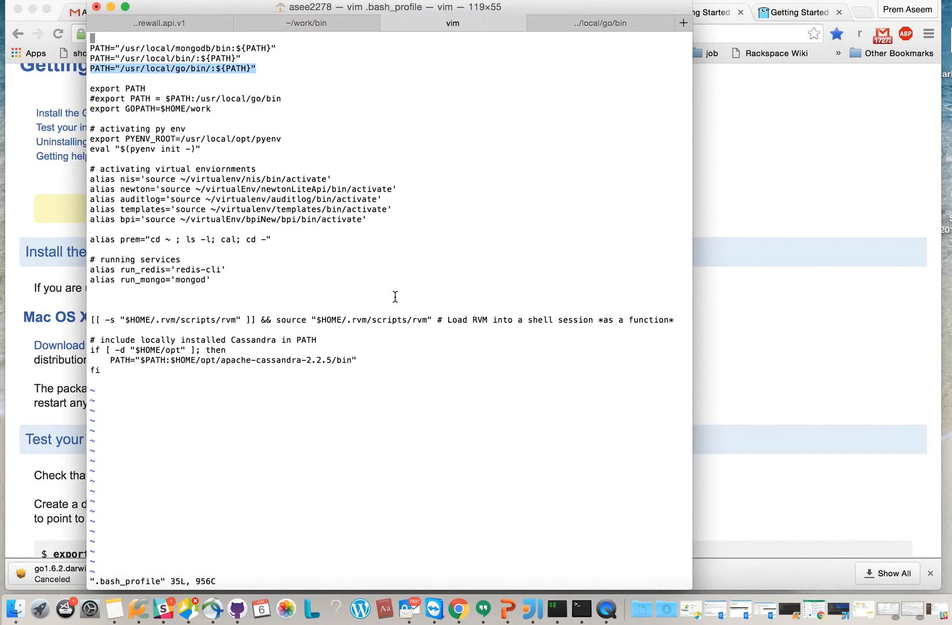
type(":x")
type("ls")
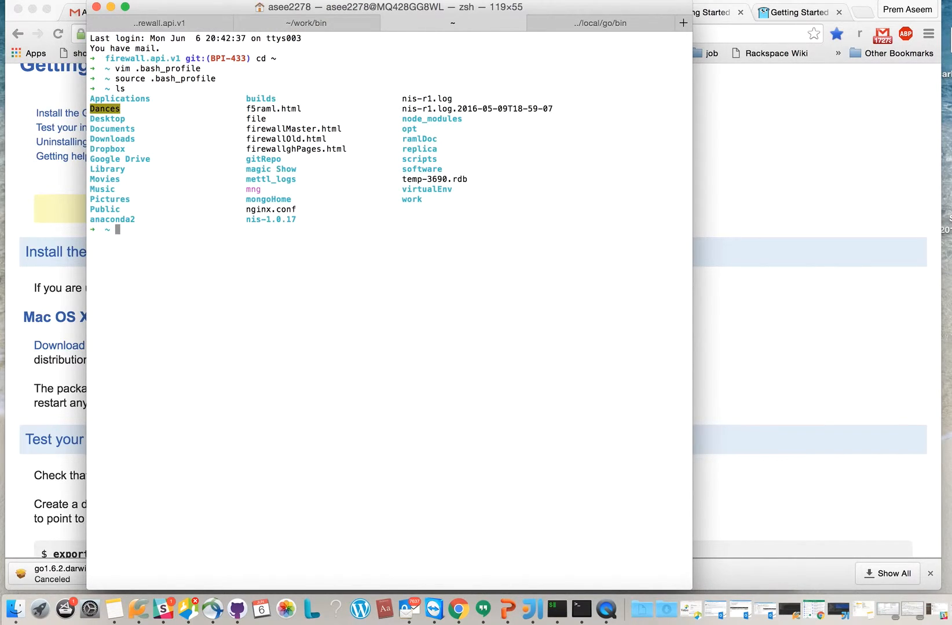
Move into the work folder and scroll Chrome to the 'Test your installation' section.
type("cd wo")
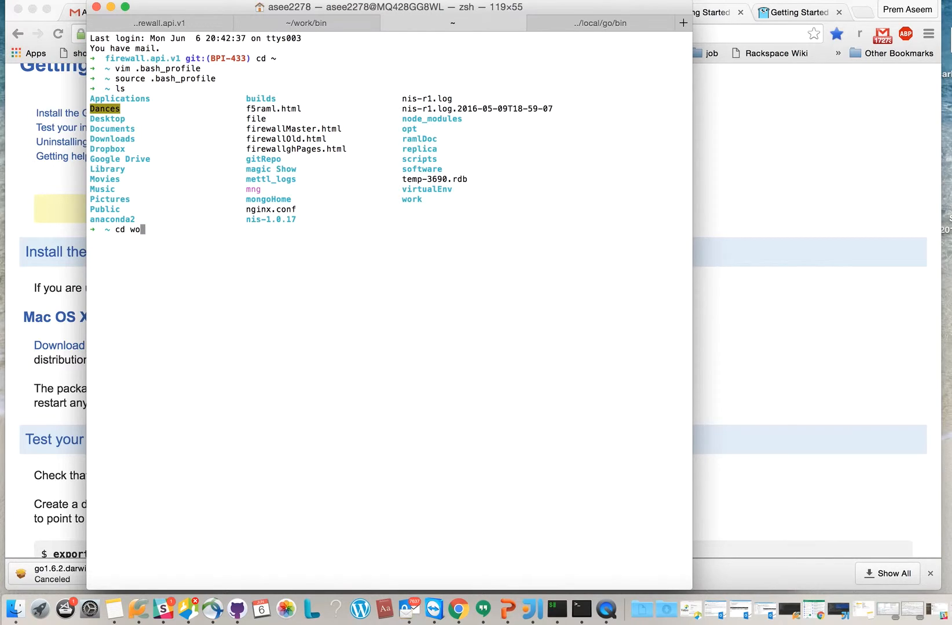
type("rk")
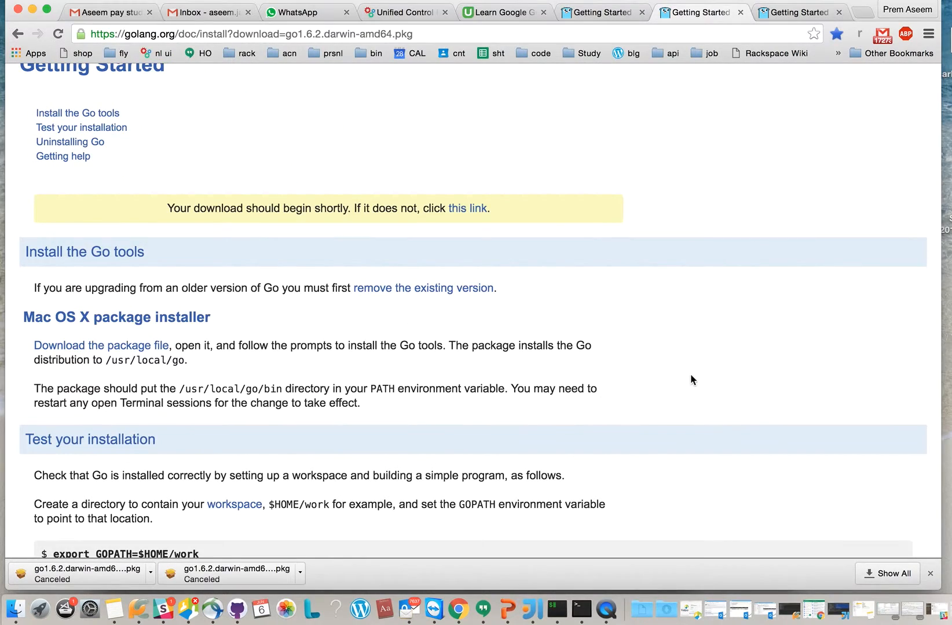
scroll("down", 3)
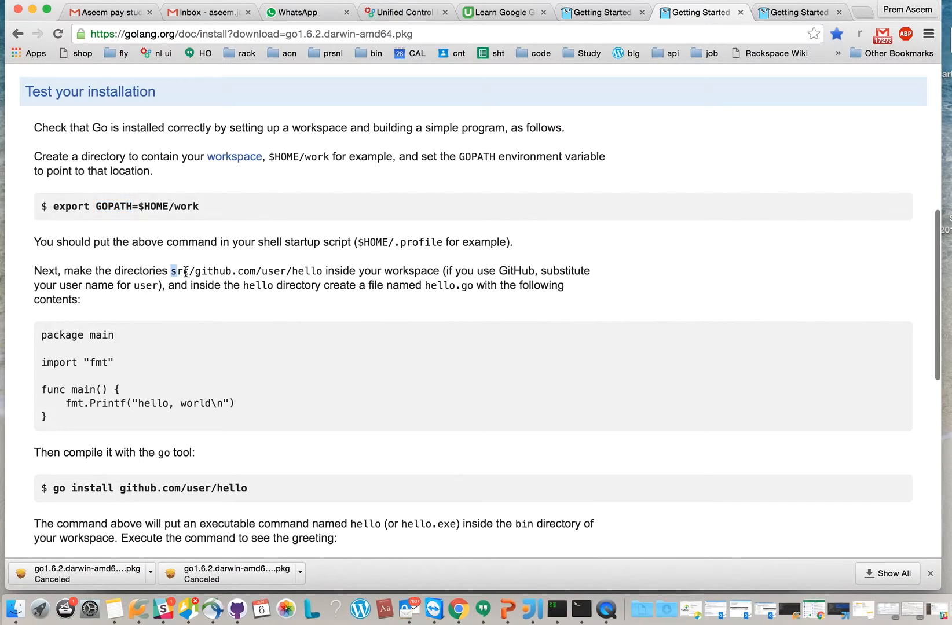
Highlight the 'user' part of the src/github.com/user/hello workspace path.
left_click_drag(173, 271, 320, 271)
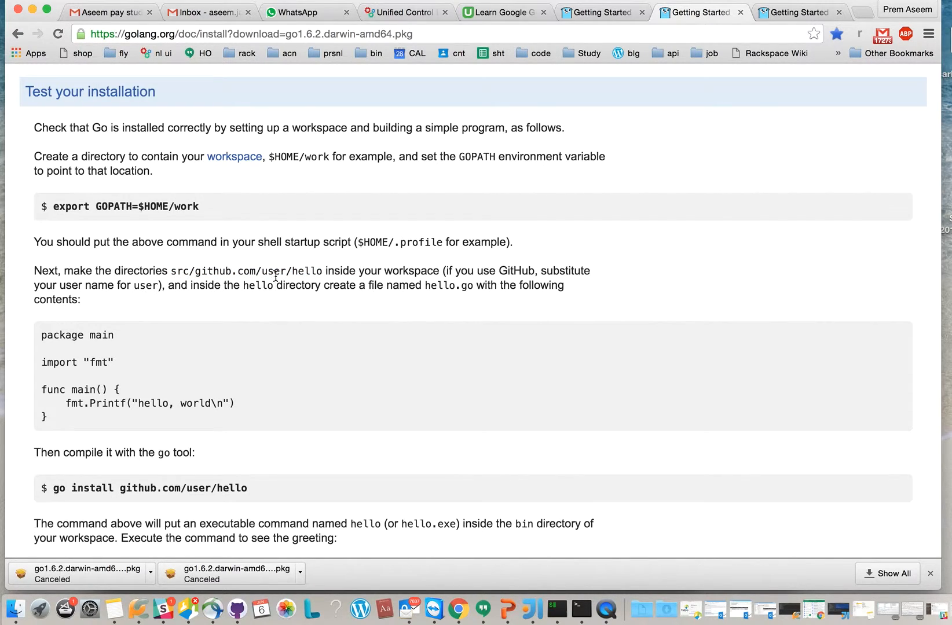
double_click(271, 271)
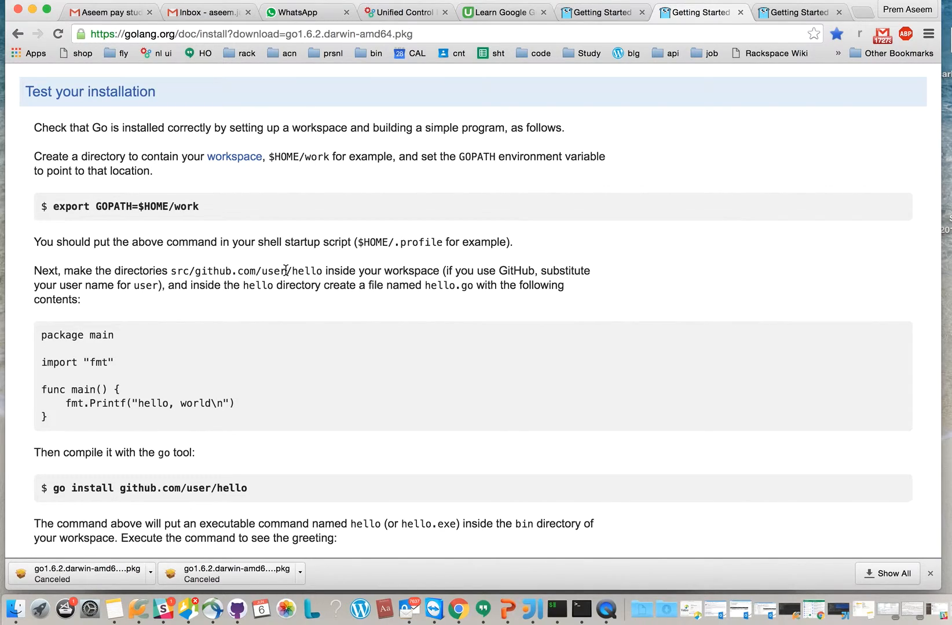
double_click(275, 271)
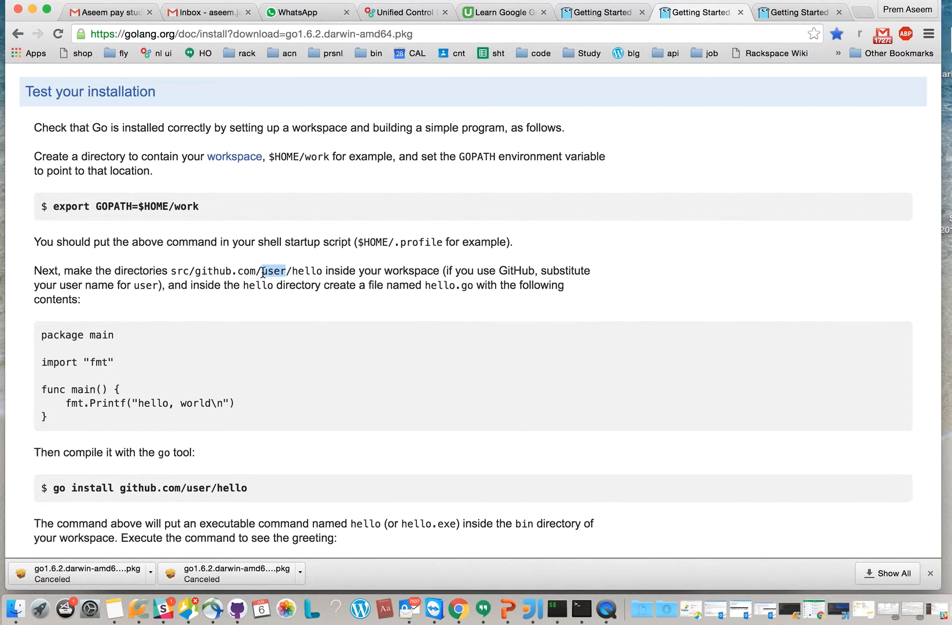
mouse_move(270, 273)
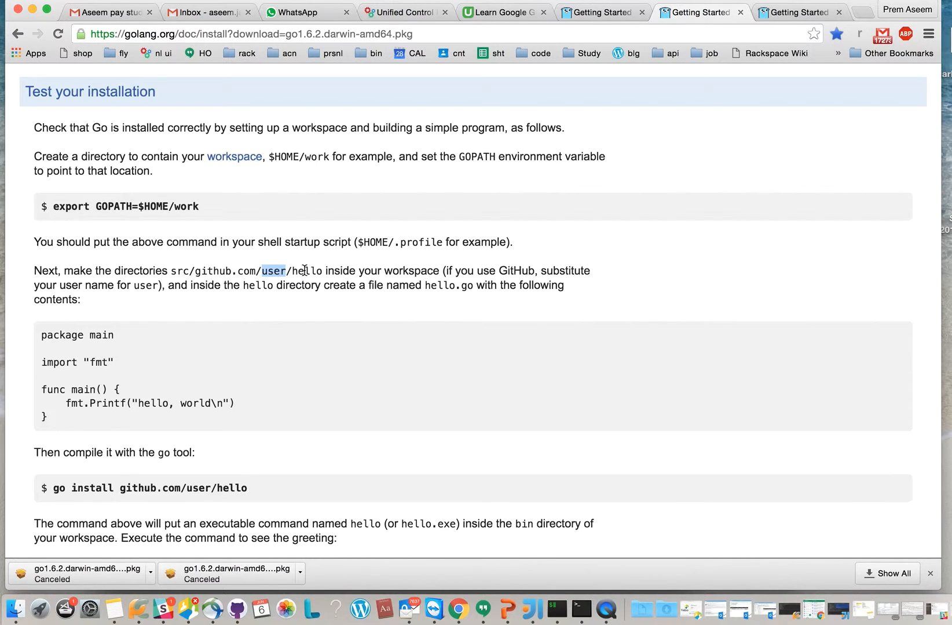
scroll("down", 3)
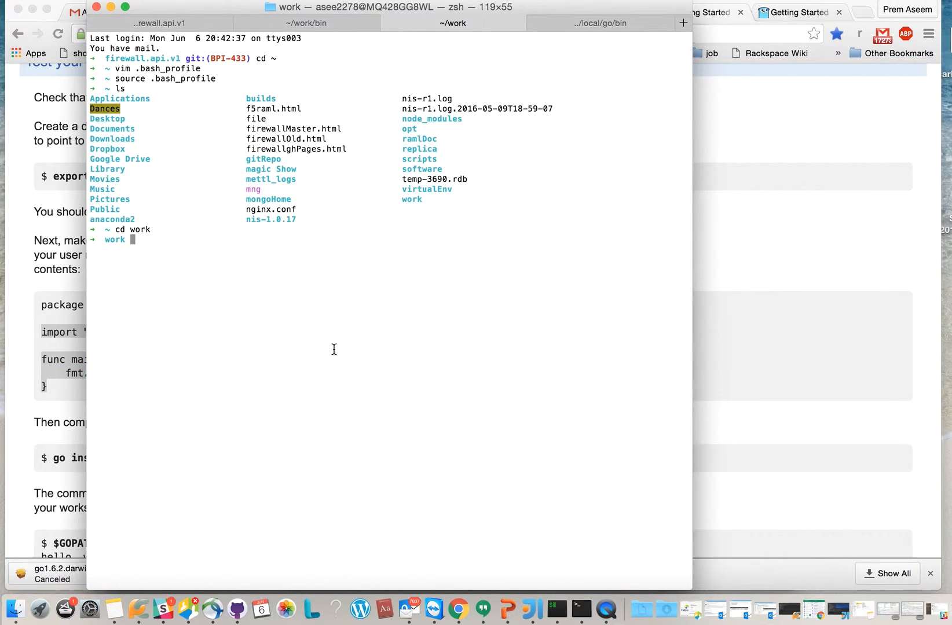
Navigate into work/src/github.com/prem/hello and launch vim on the hello program.
type("ls")
type("cd prem")
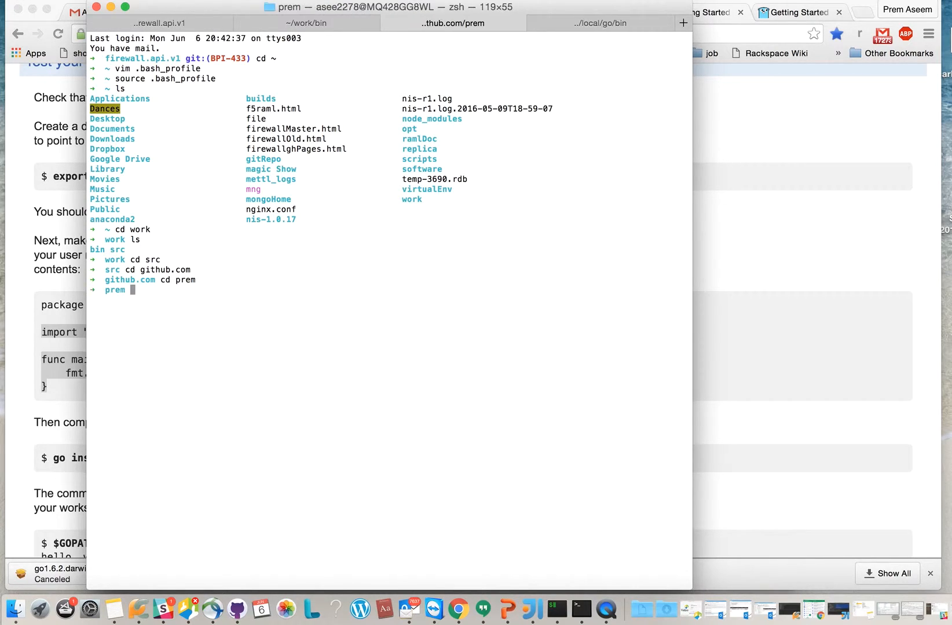
type("ls")
type("pwd")
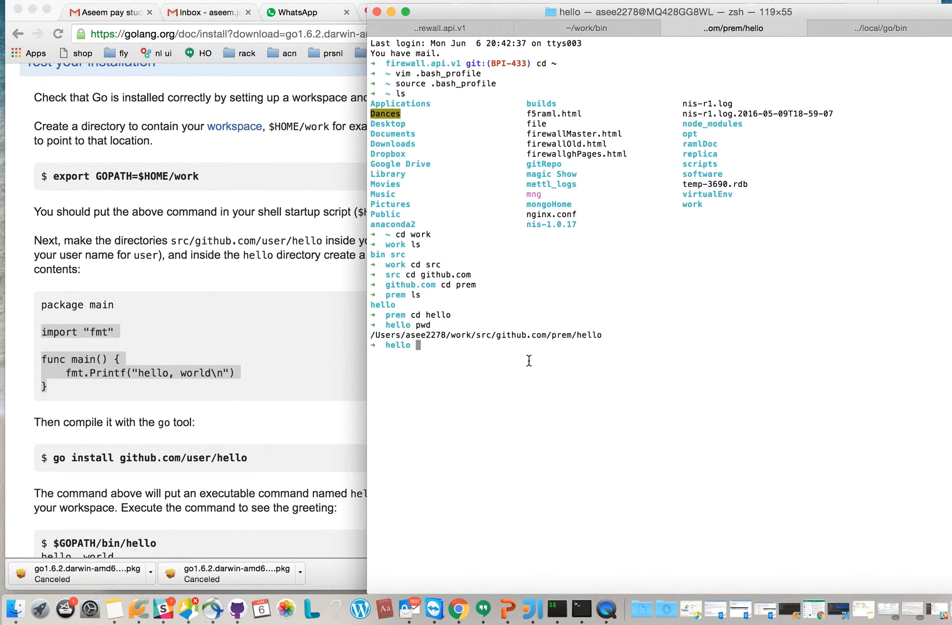
type("vim")
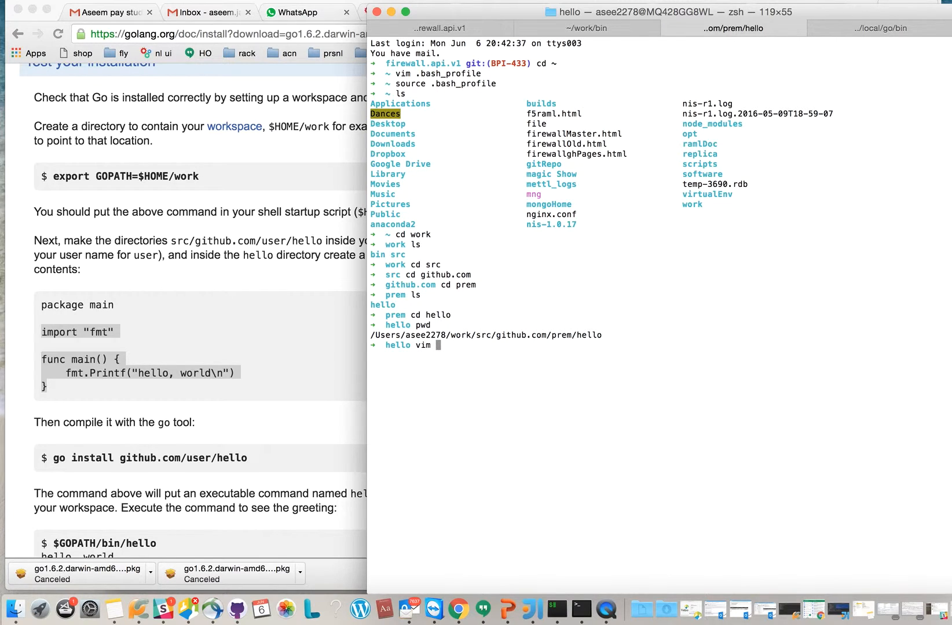
key("Return")
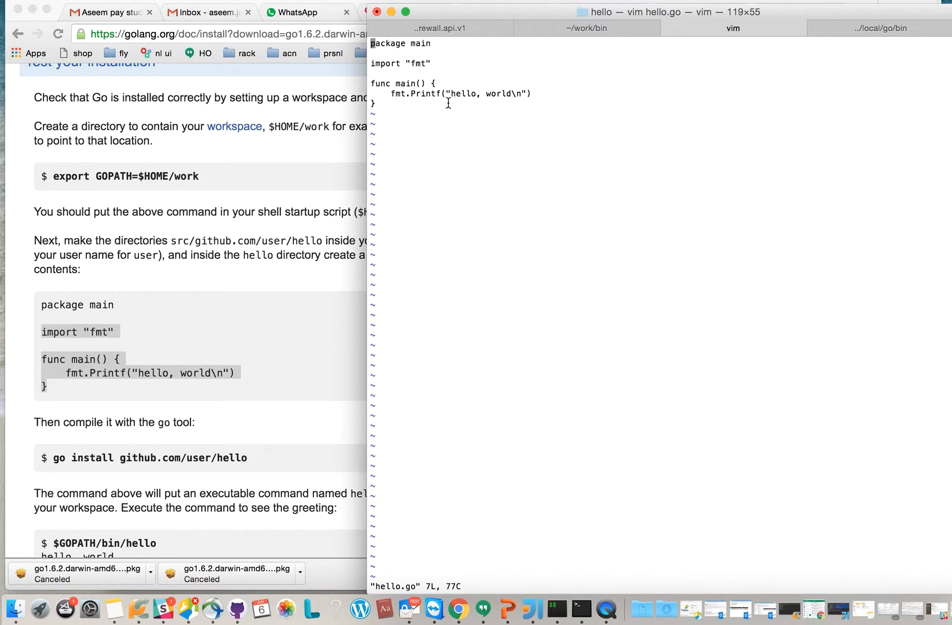
mouse_move(481, 160)
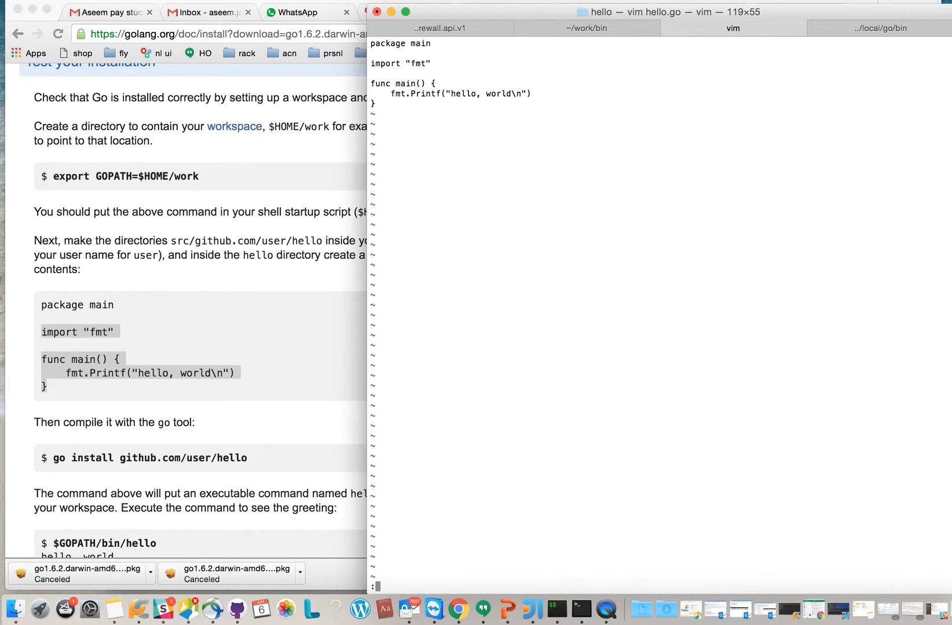
Save hello.go with the hello, world program and quit vim using :x.
type(":x")
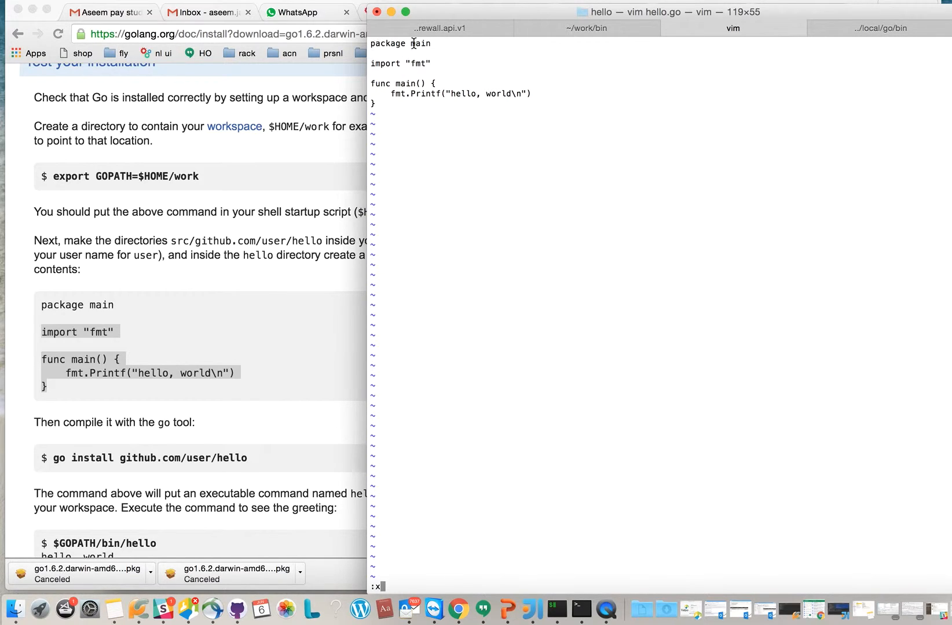
mouse_move(396, 68)
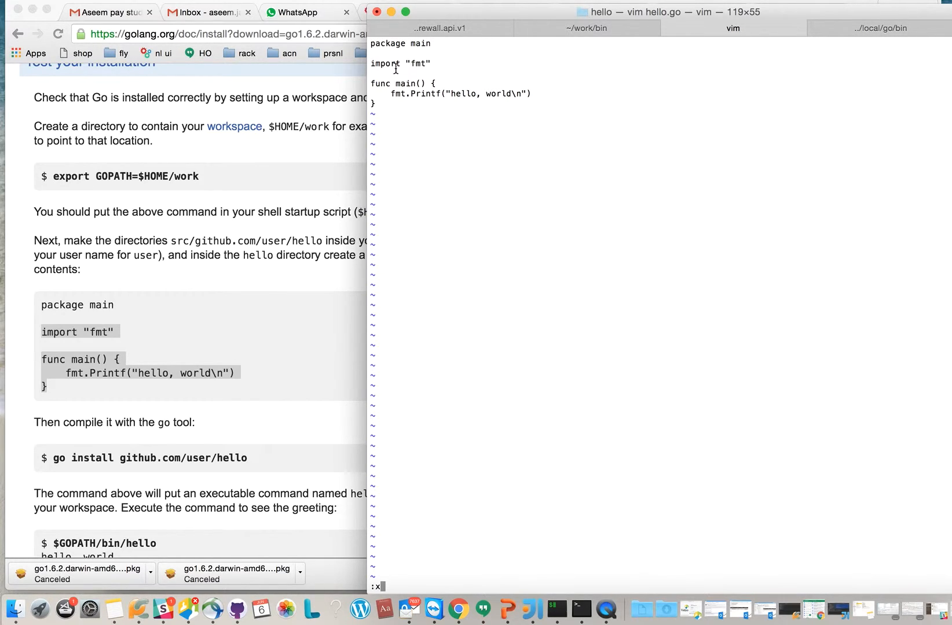
mouse_move(398, 85)
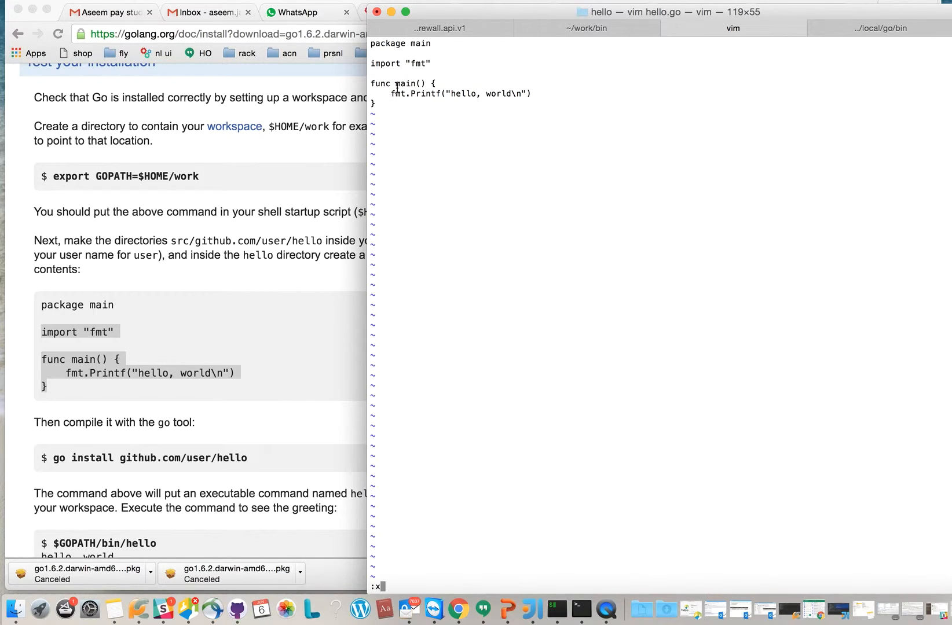
mouse_move(505, 138)
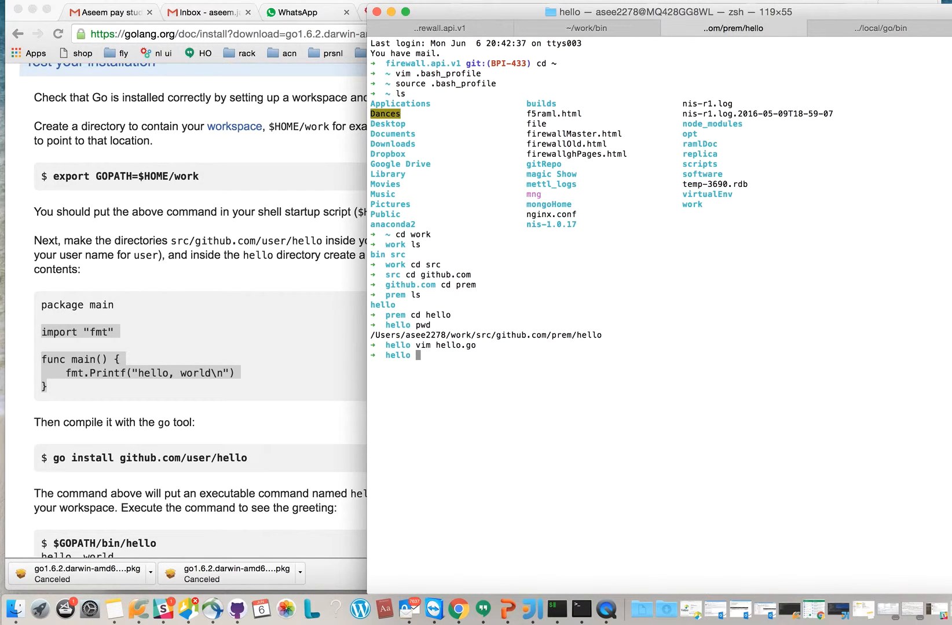
mouse_move(502, 387)
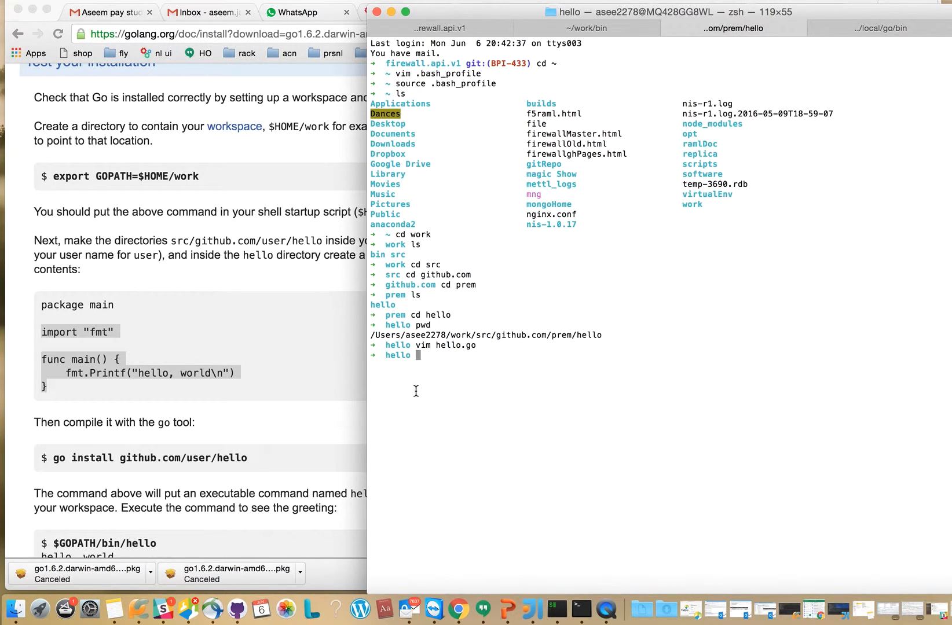
mouse_move(437, 368)
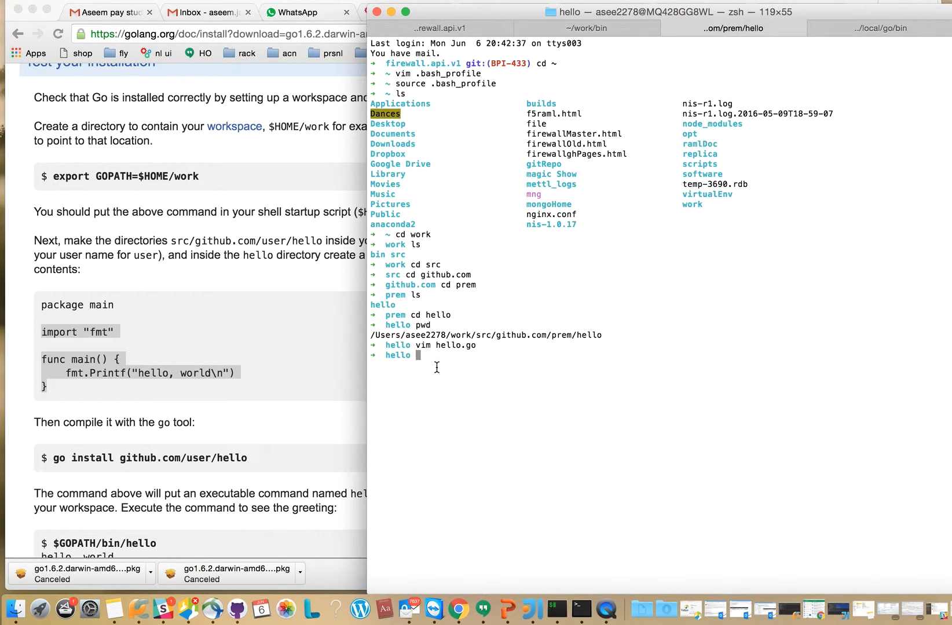
mouse_move(483, 335)
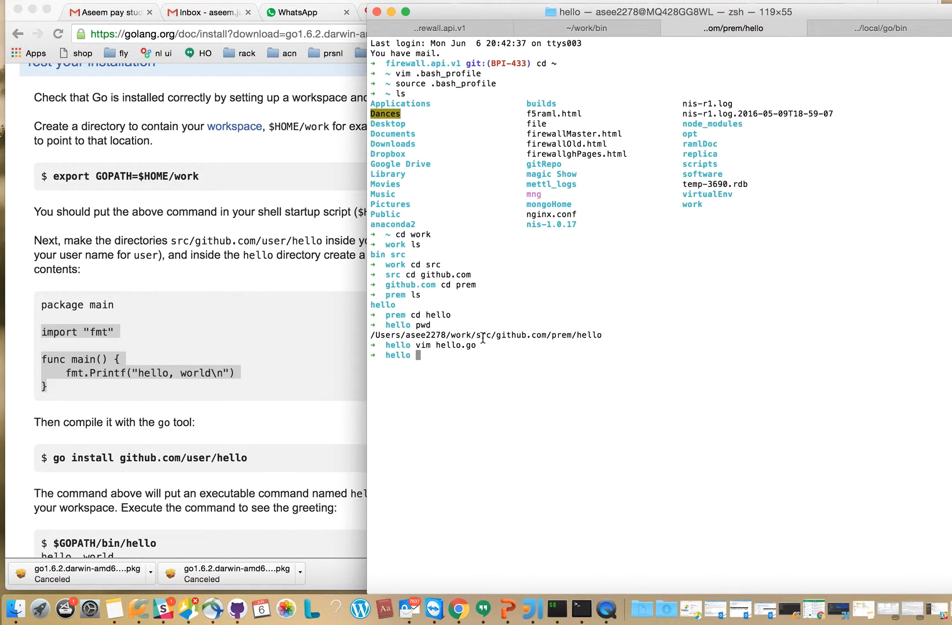
mouse_move(513, 345)
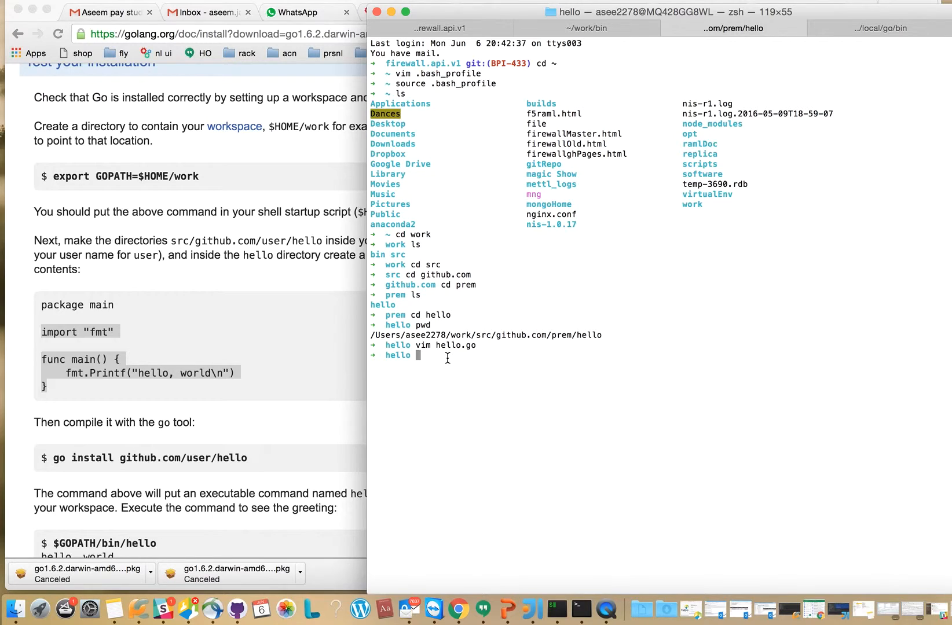
Run go install github.com/prem/hello to compile and install the package.
type("go install")
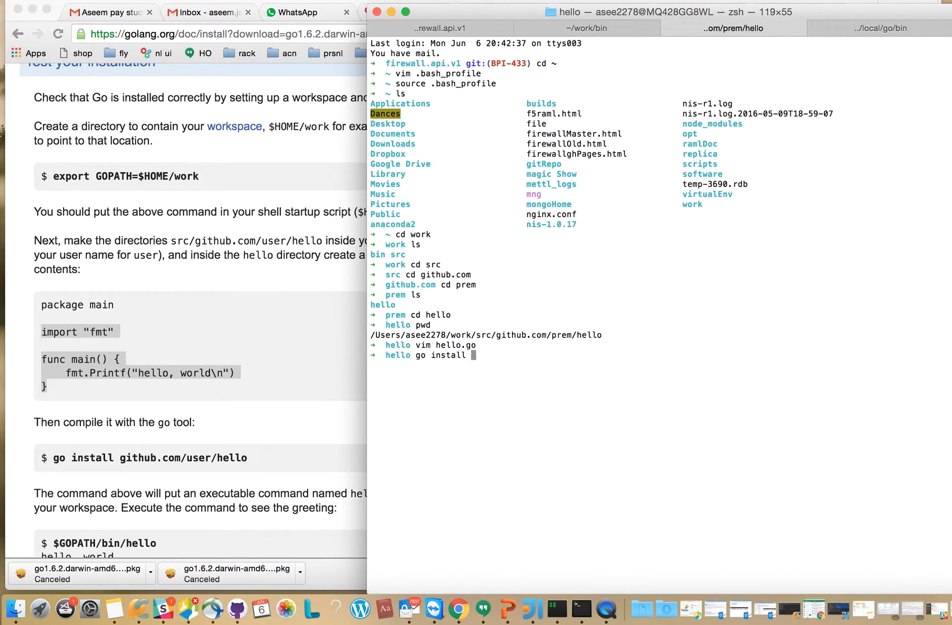
type("github")
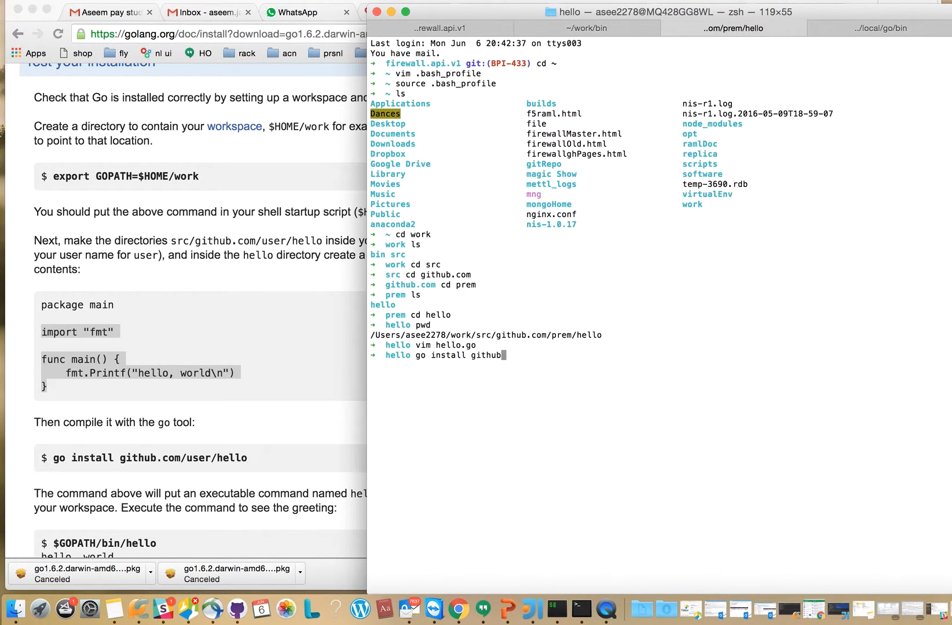
type(".com/prem")
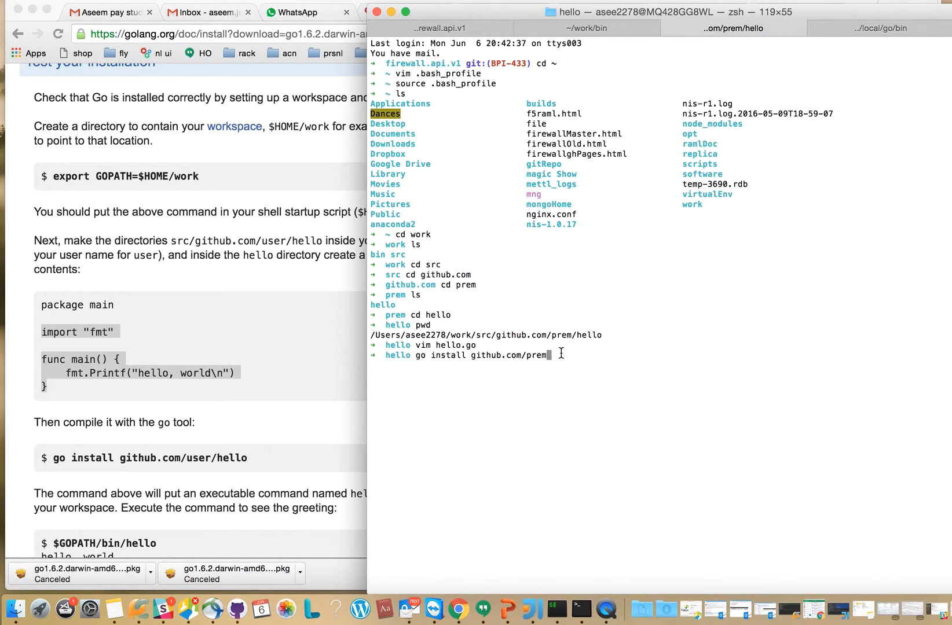
mouse_move(555, 373)
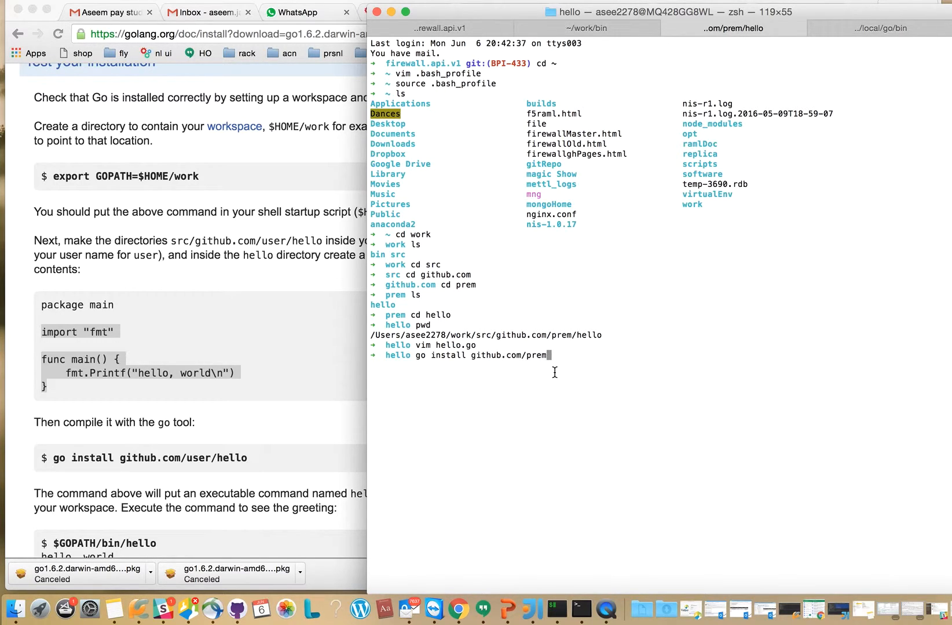
type("hello")
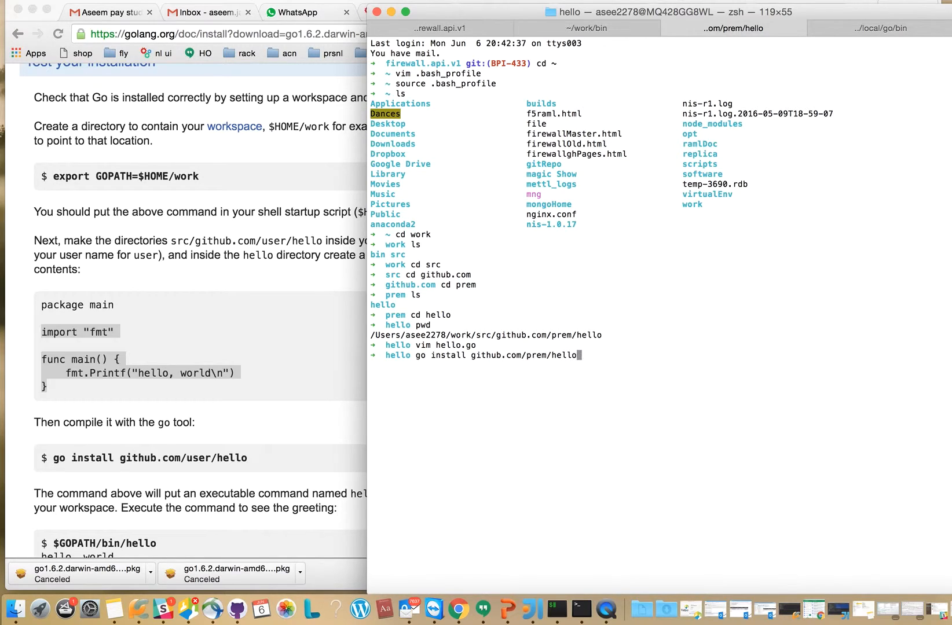
key("Return")
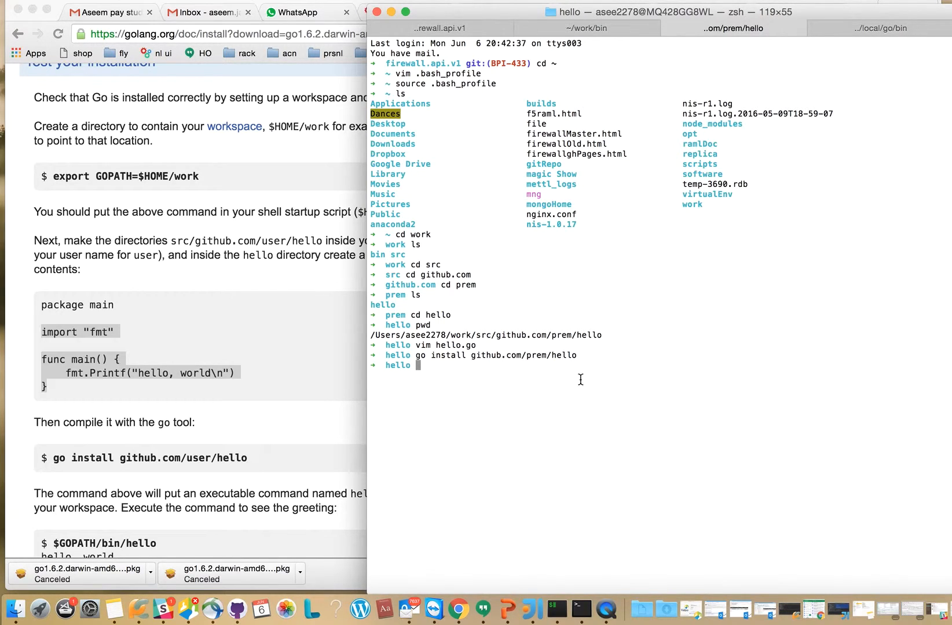
mouse_move(455, 366)
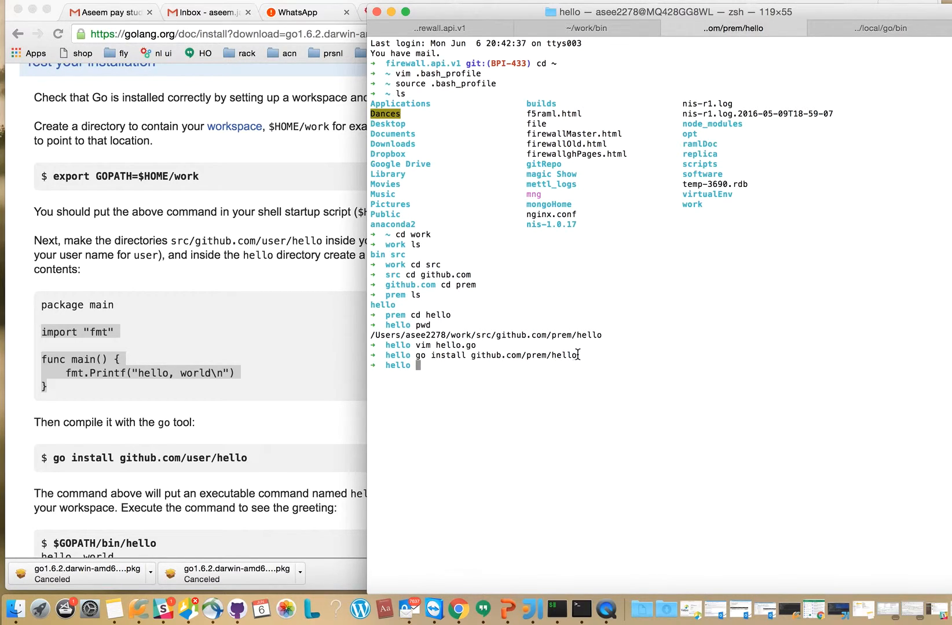
mouse_move(530, 386)
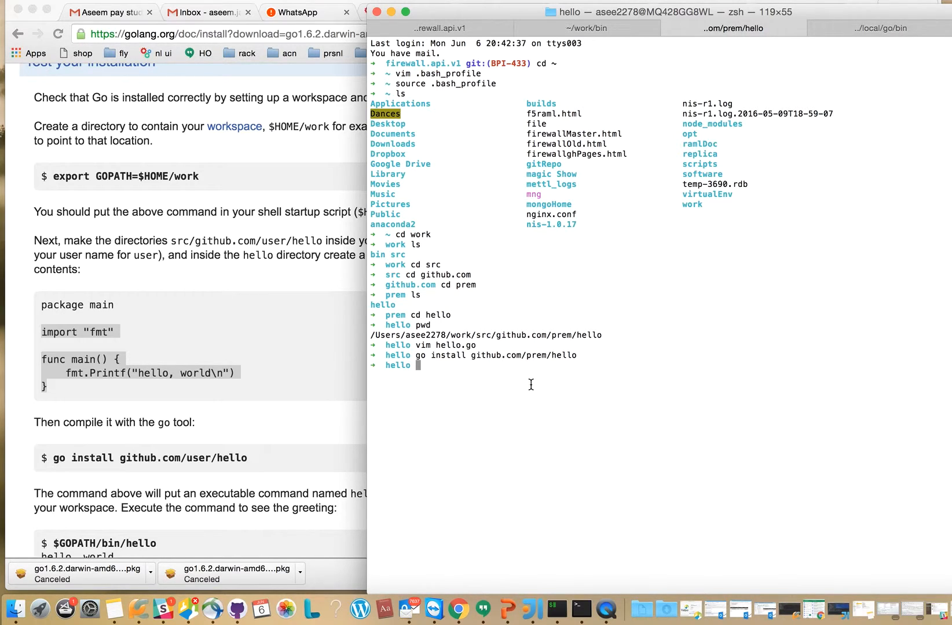
mouse_move(552, 385)
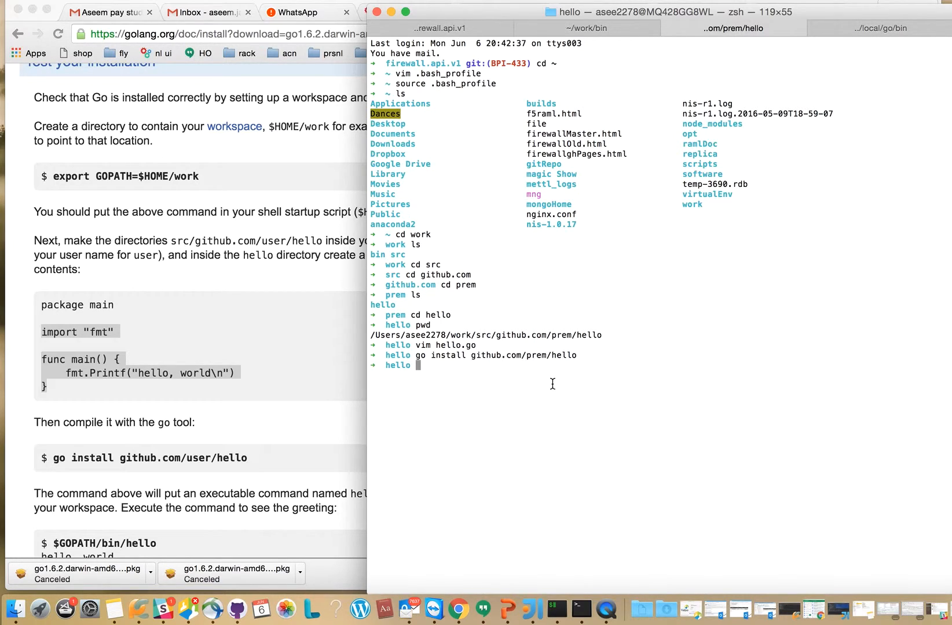
Change directory up to the work workspace and list its bin and src folders.
type("cd ..")
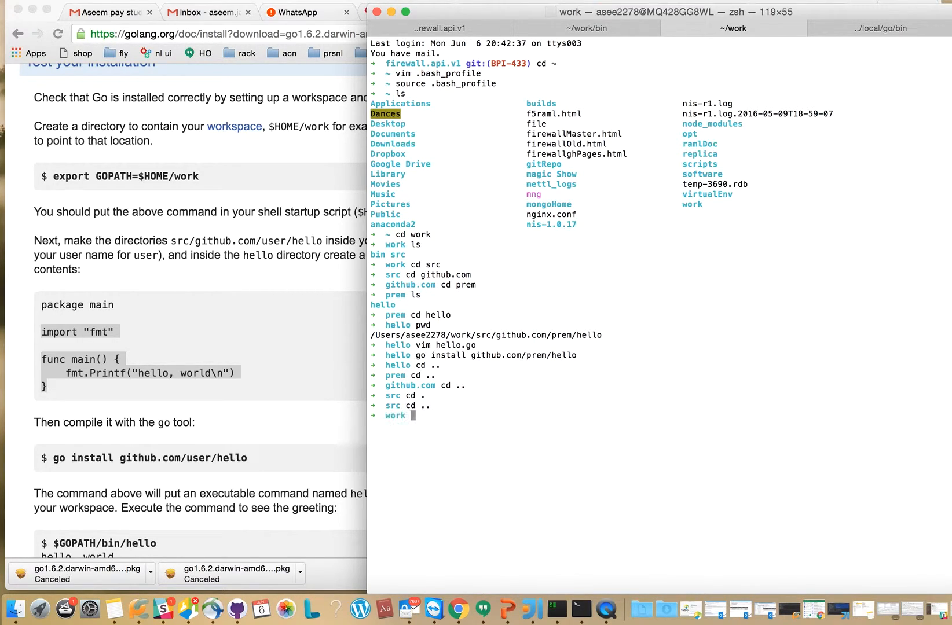
type("ls")
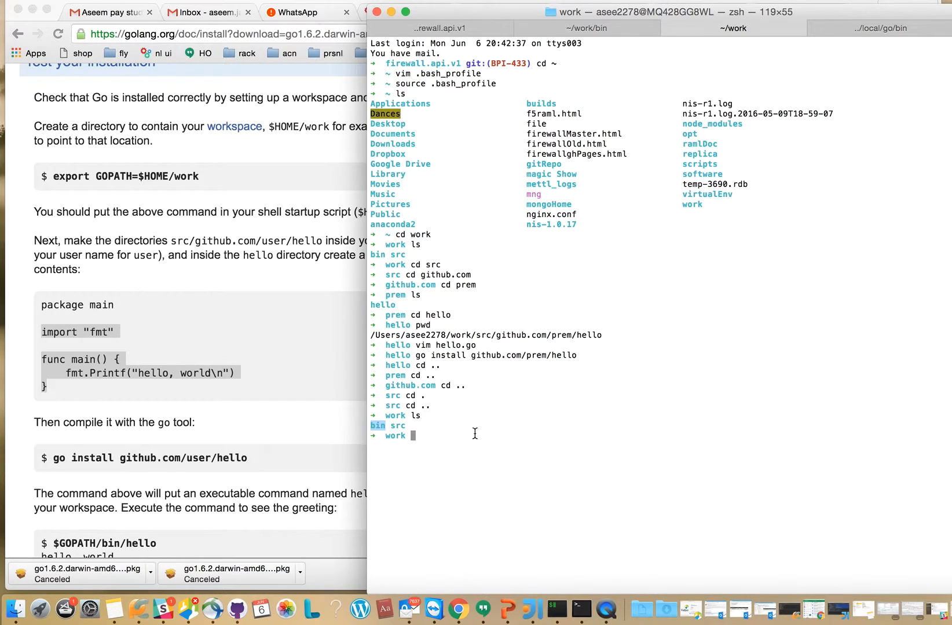
Enter work/bin and long-list it to confirm the executable hello binary is there.
type("cd bin")
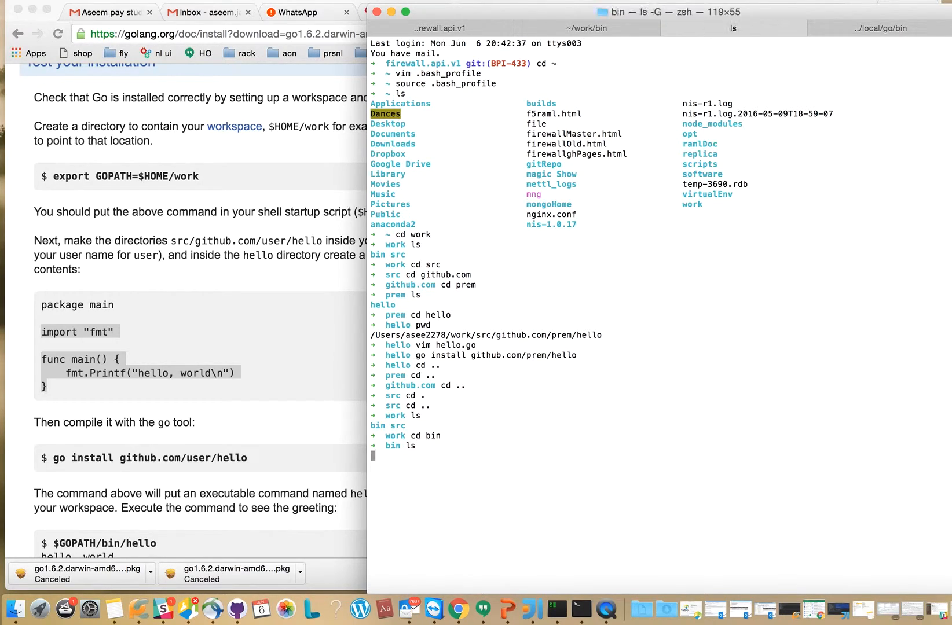
key("Return")
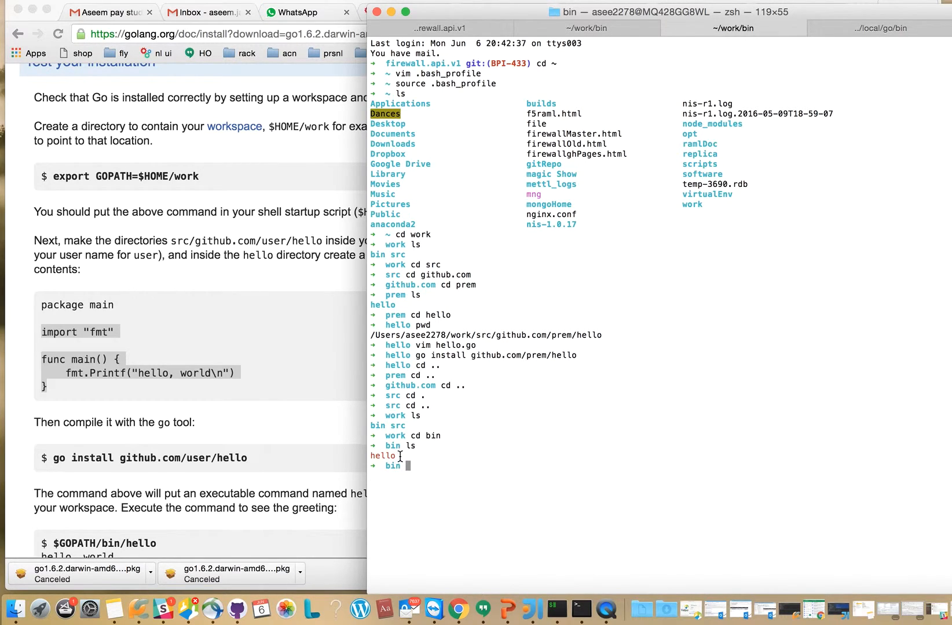
mouse_move(444, 470)
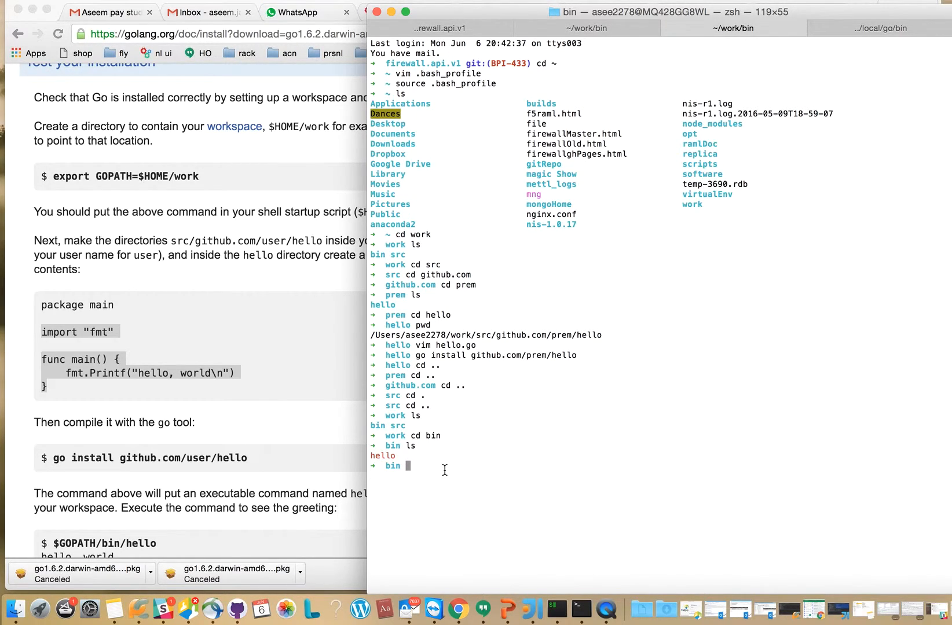
type("ls -l")
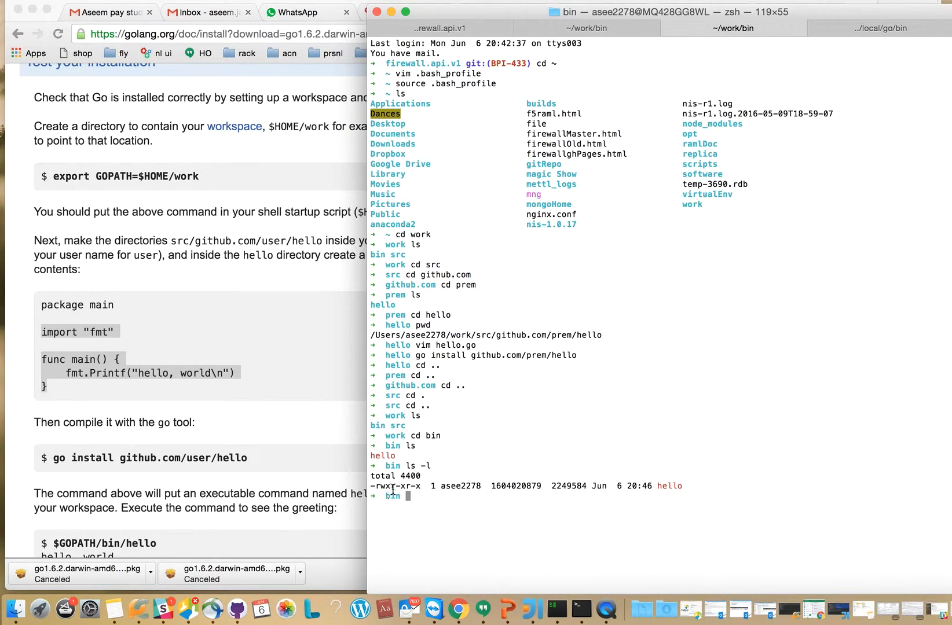
mouse_move(421, 486)
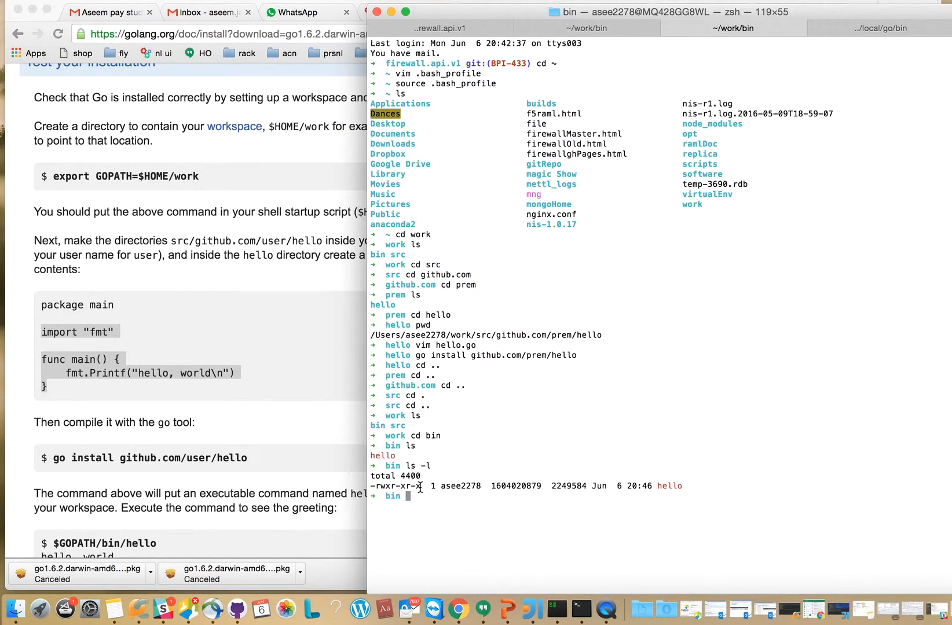
mouse_move(409, 496)
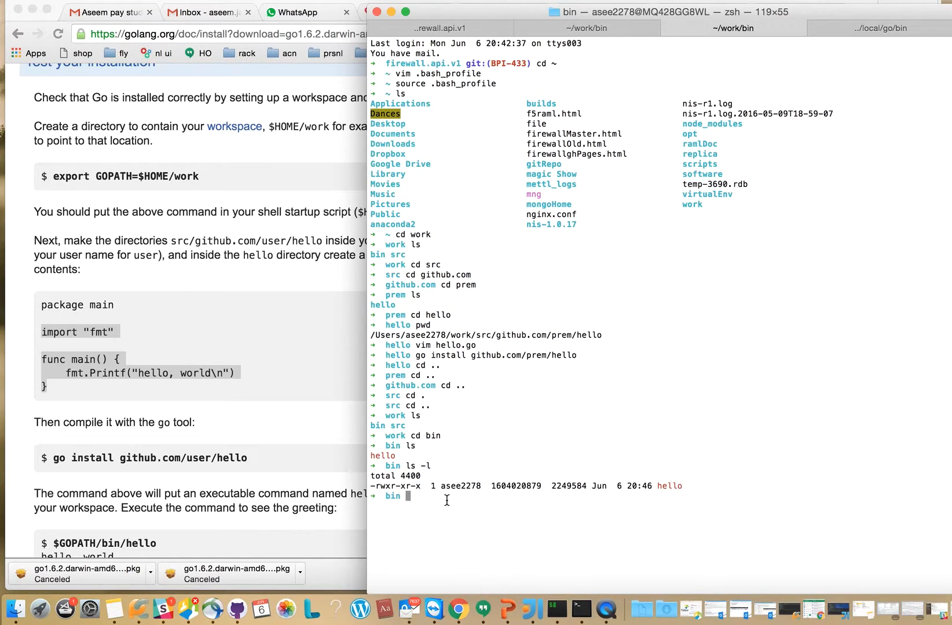
type("cd")
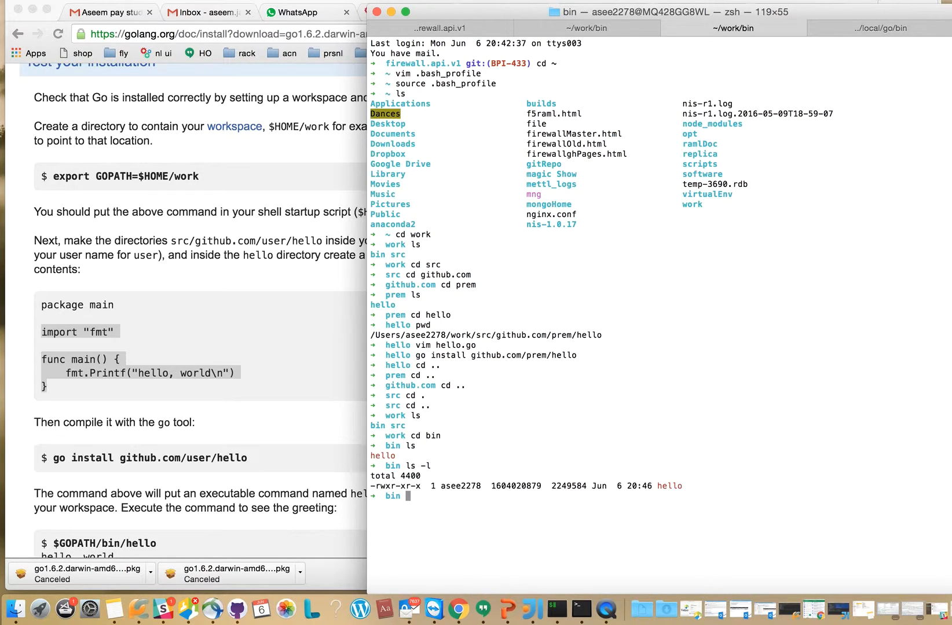
type("./hello")
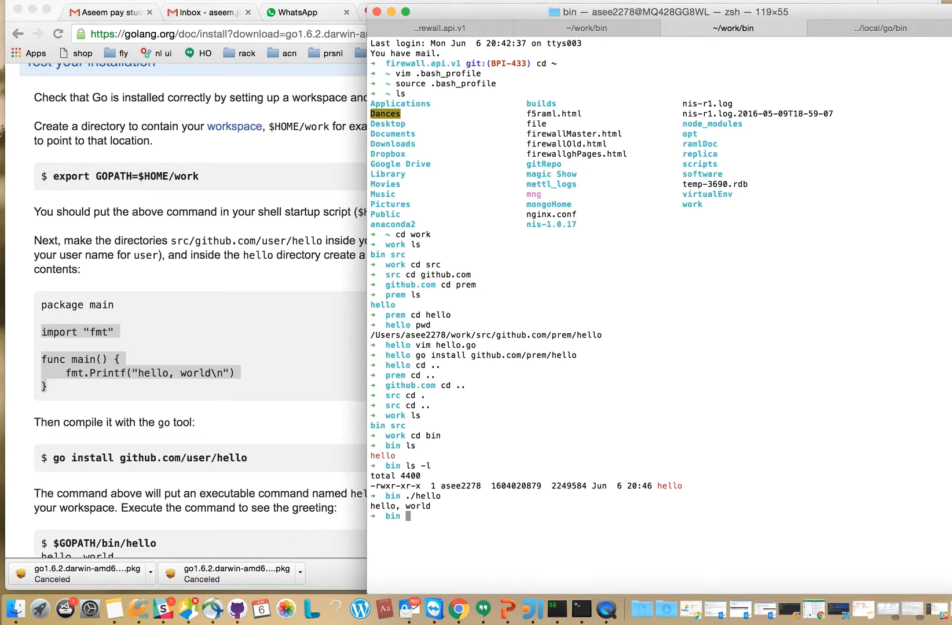
mouse_move(486, 503)
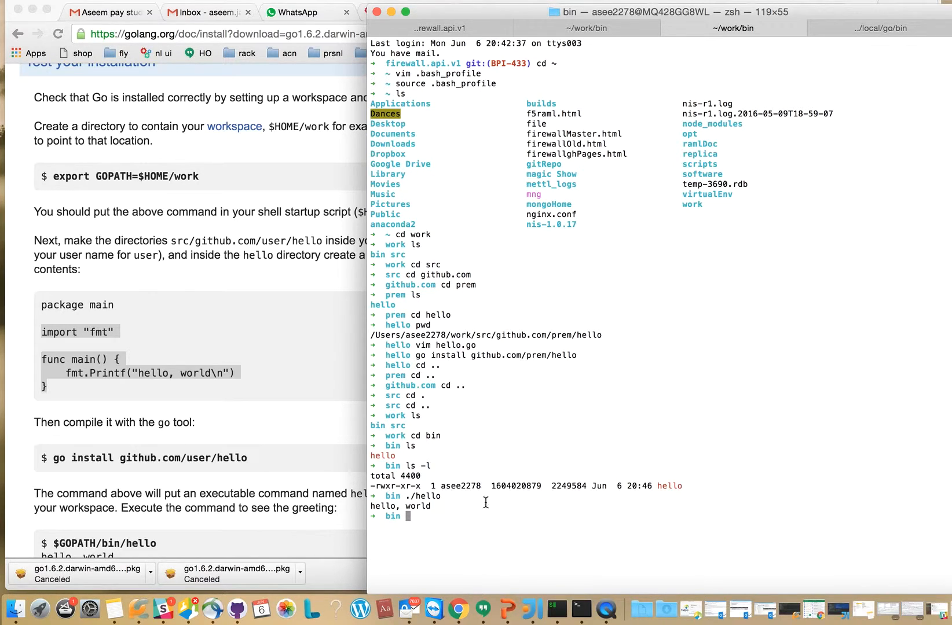
double_click(400, 506)
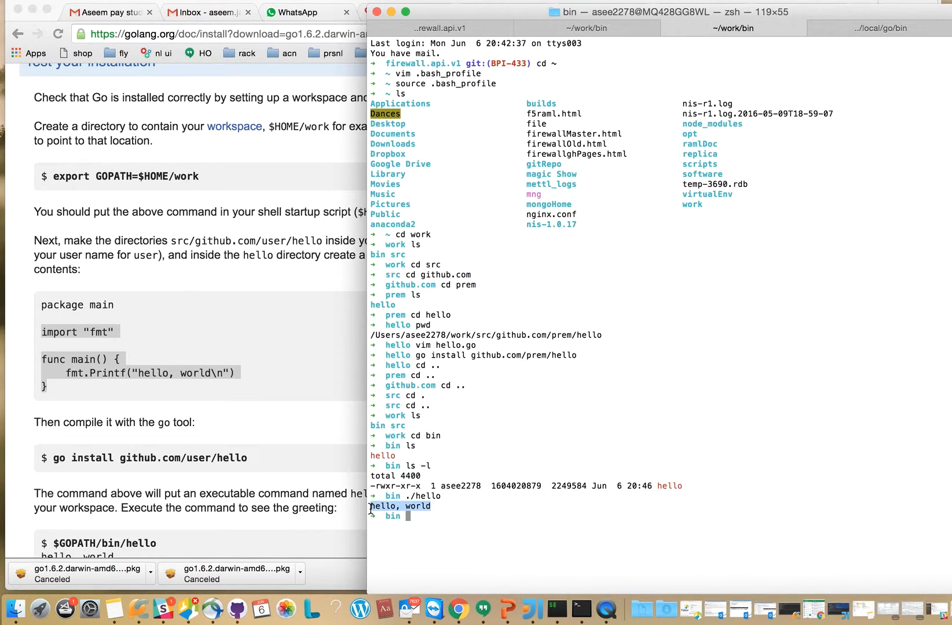
type("cd ..")
type("ls")
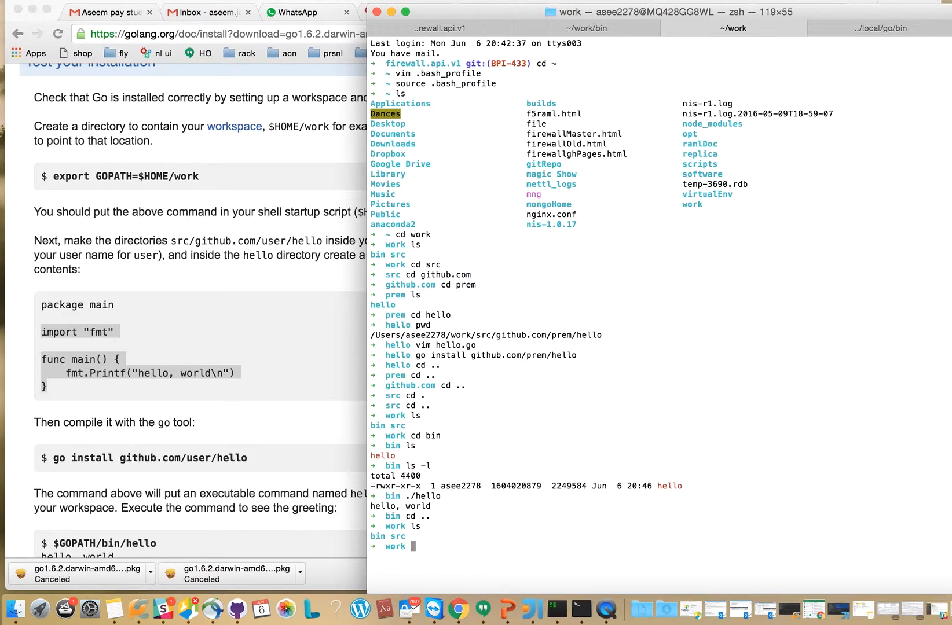
mouse_move(461, 210)
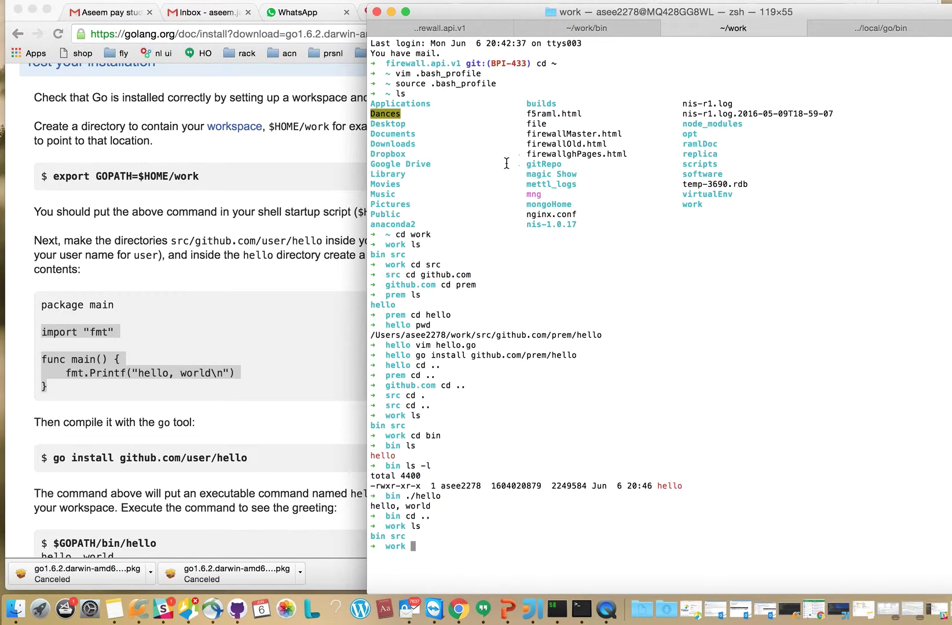
mouse_move(401, 550)
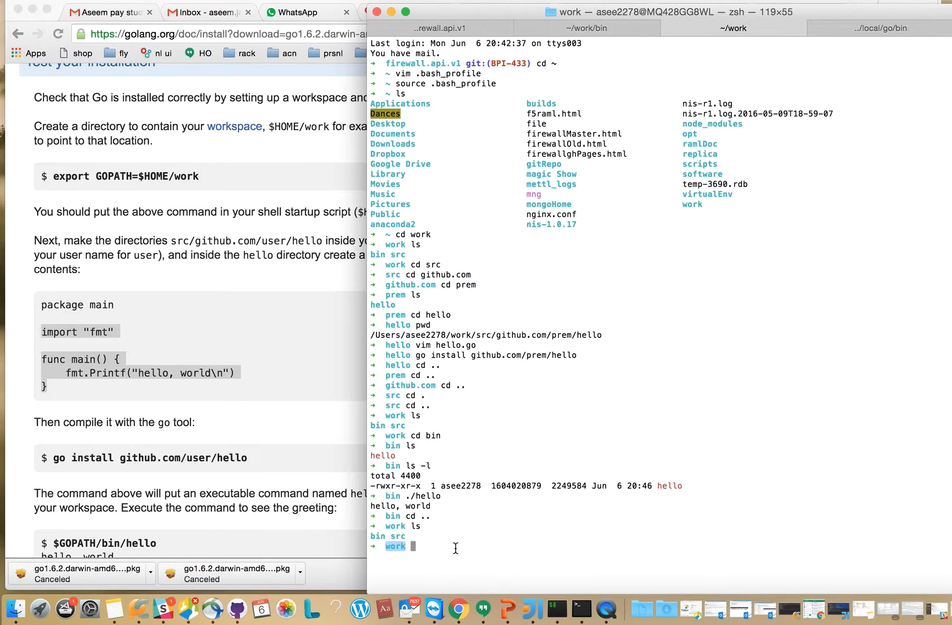
Run bin/hello from the work folder so it prints hello, world.
type("bin")
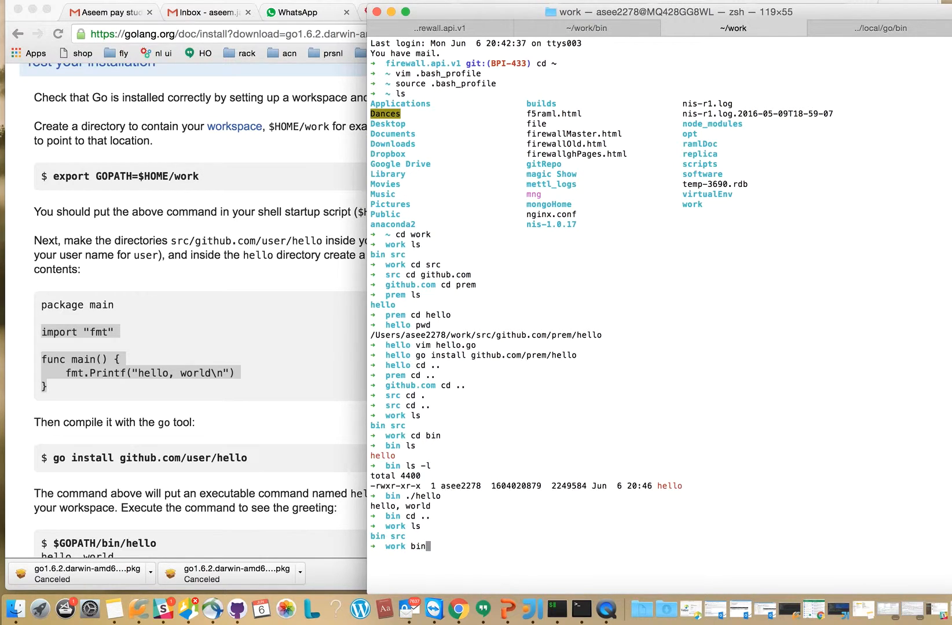
type("/hello")
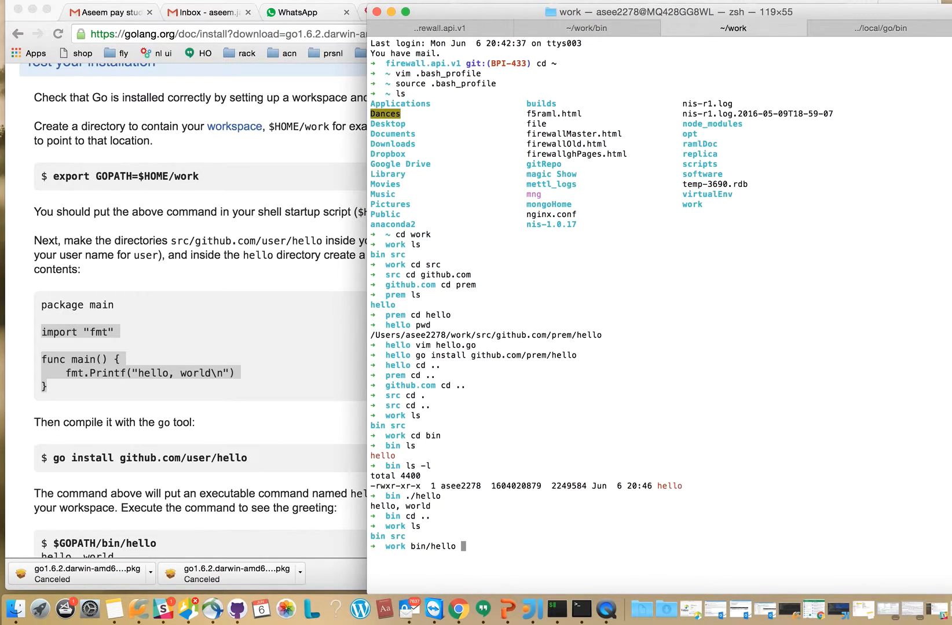
key("Return")
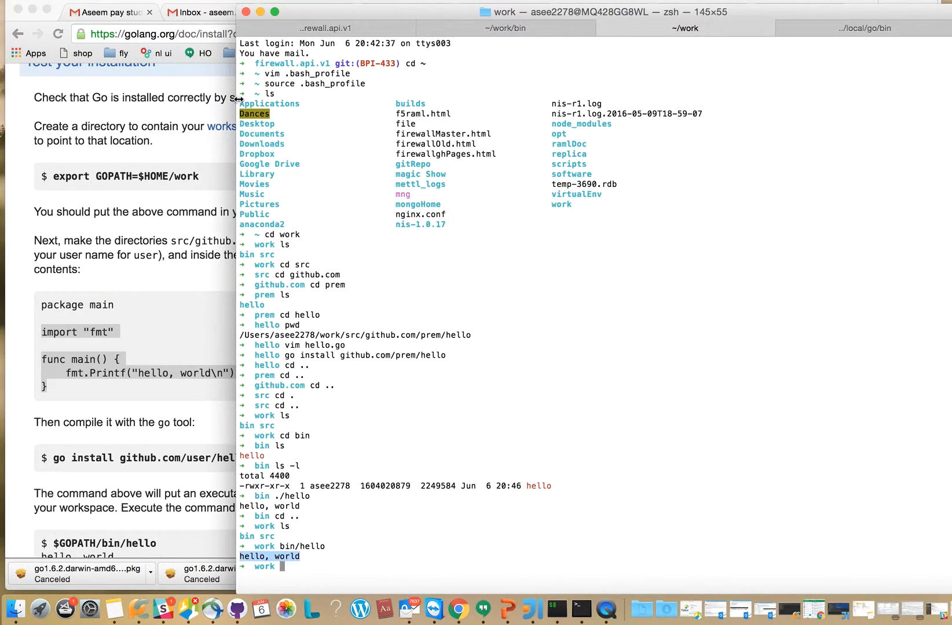
mouse_move(362, 14)
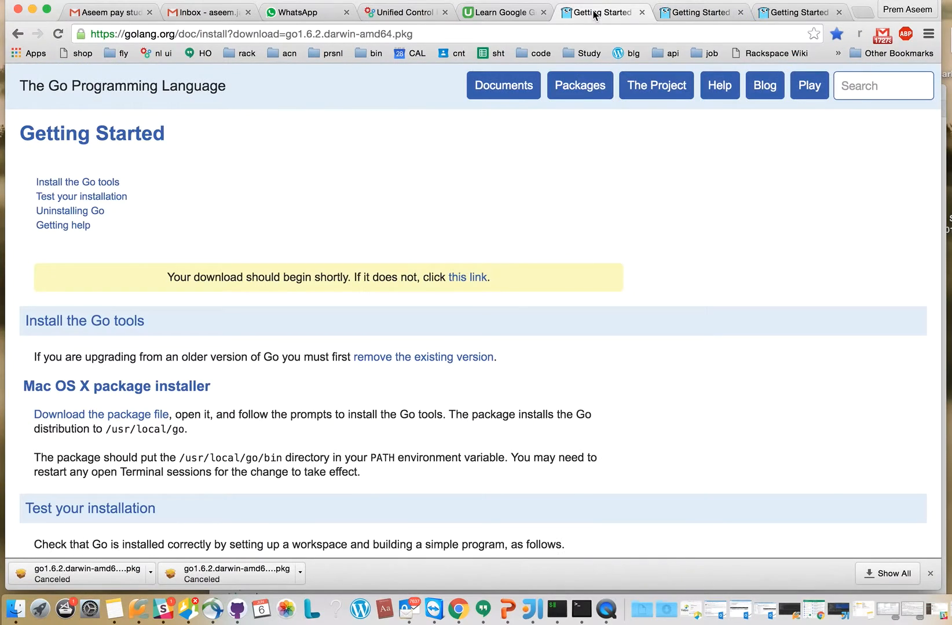
Review the Install section, highlighting the /usr/local/go install location.
scroll("down", 3)
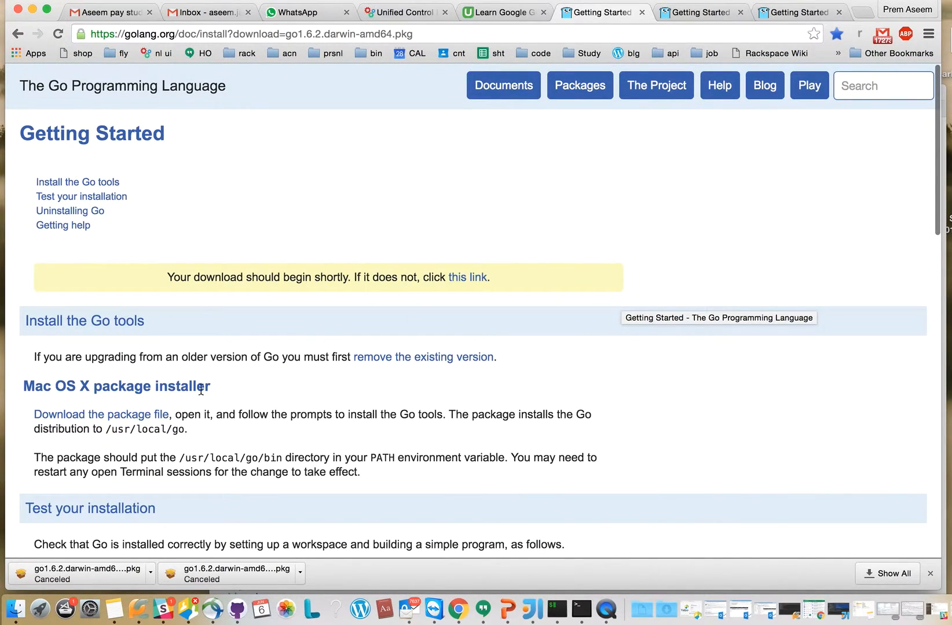
scroll("down", 3)
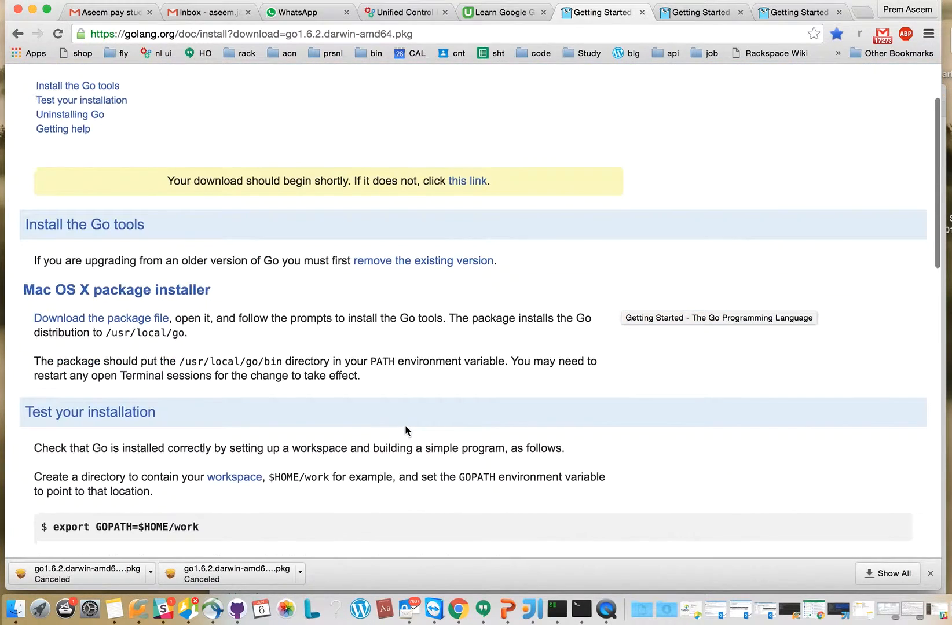
scroll("down", 3)
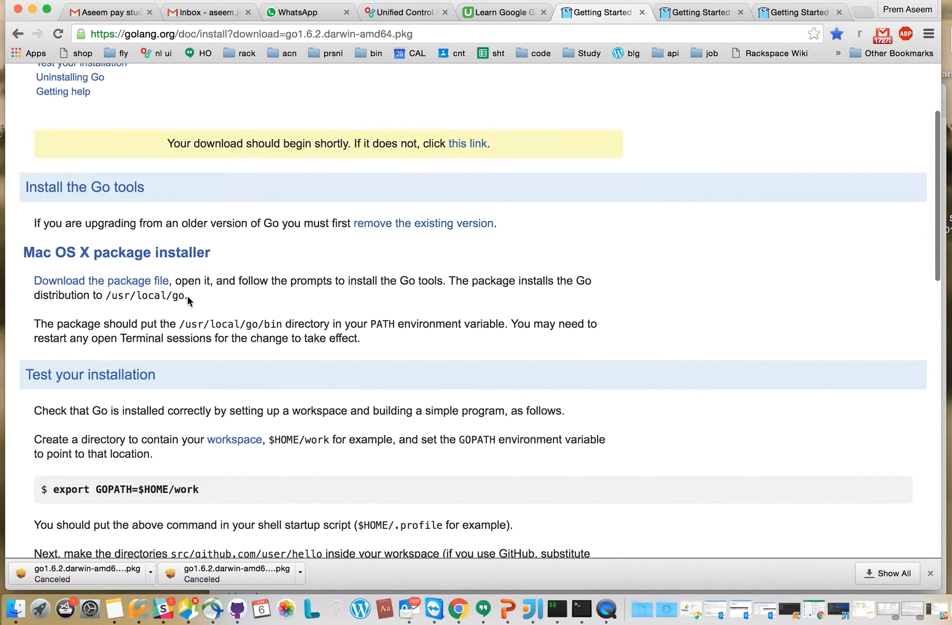
left_click_drag(108, 295, 187, 295)
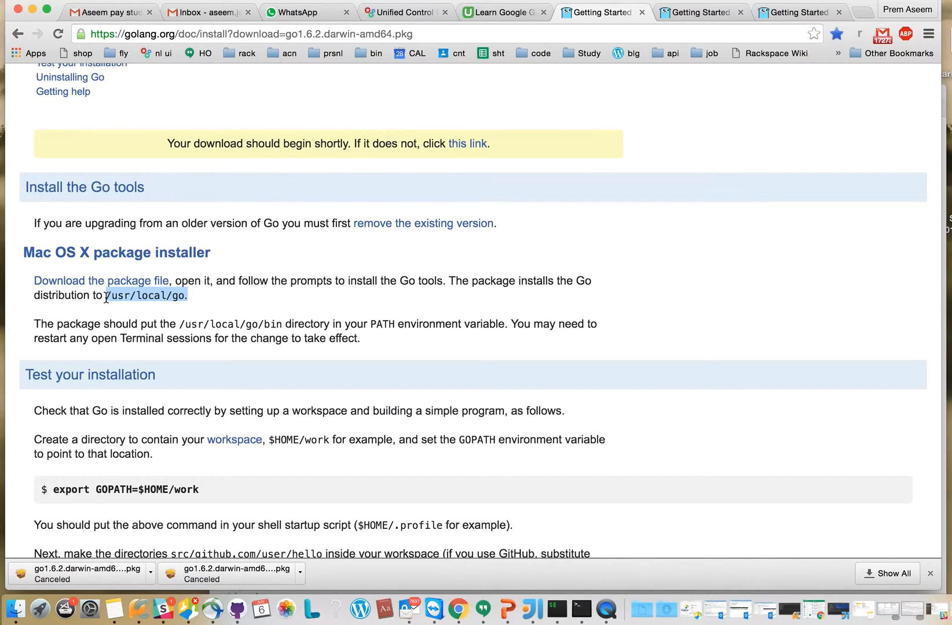
scroll("down", 3)
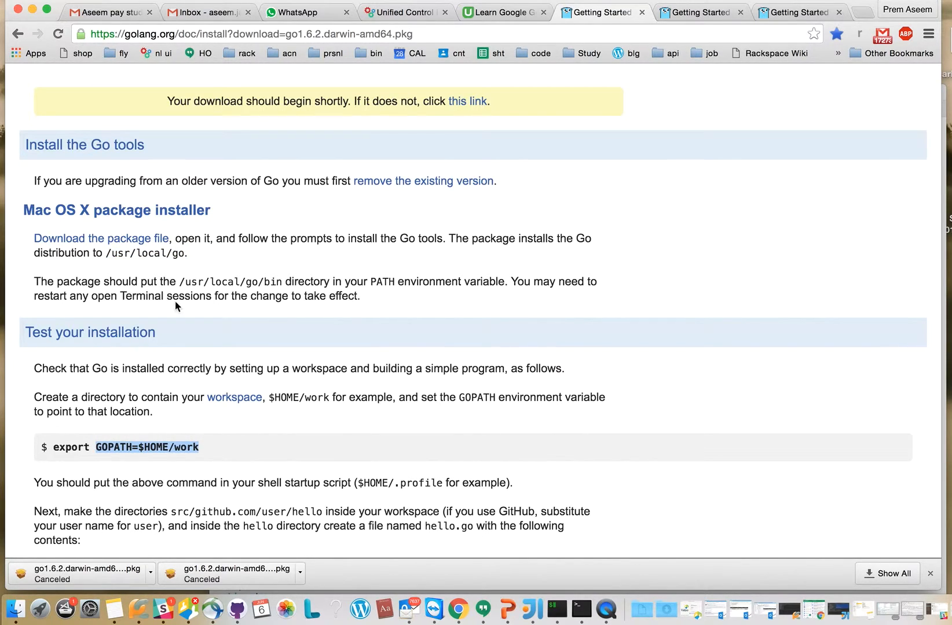
mouse_move(334, 337)
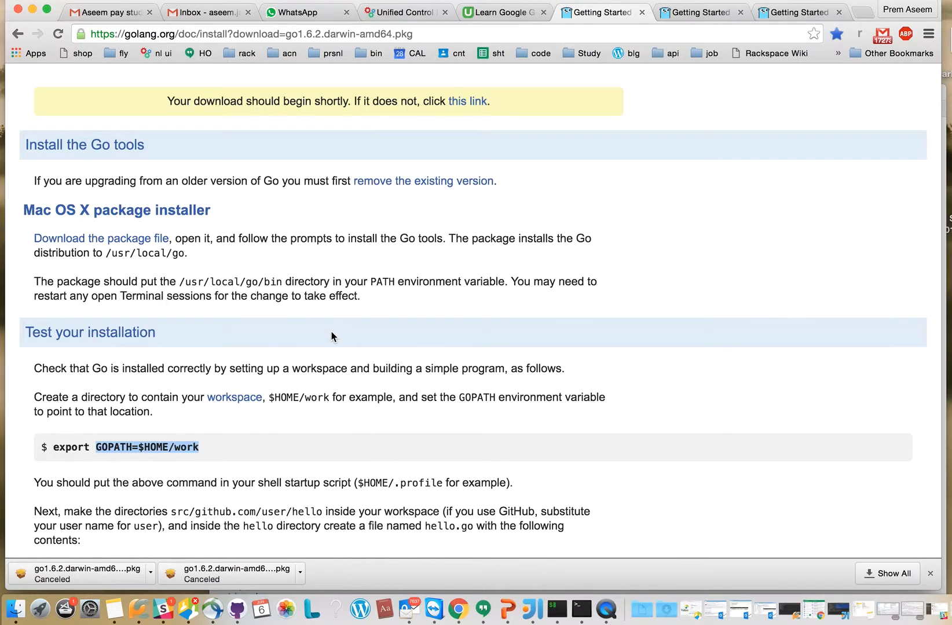
mouse_move(318, 264)
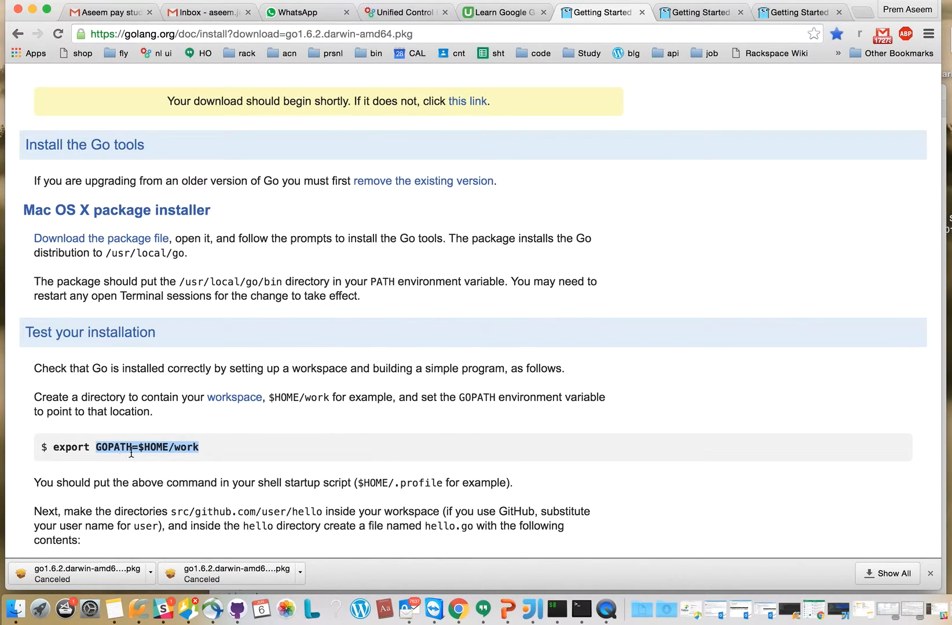
Review the Test your installation section, highlighting the hello.go program code.
scroll("down", 3)
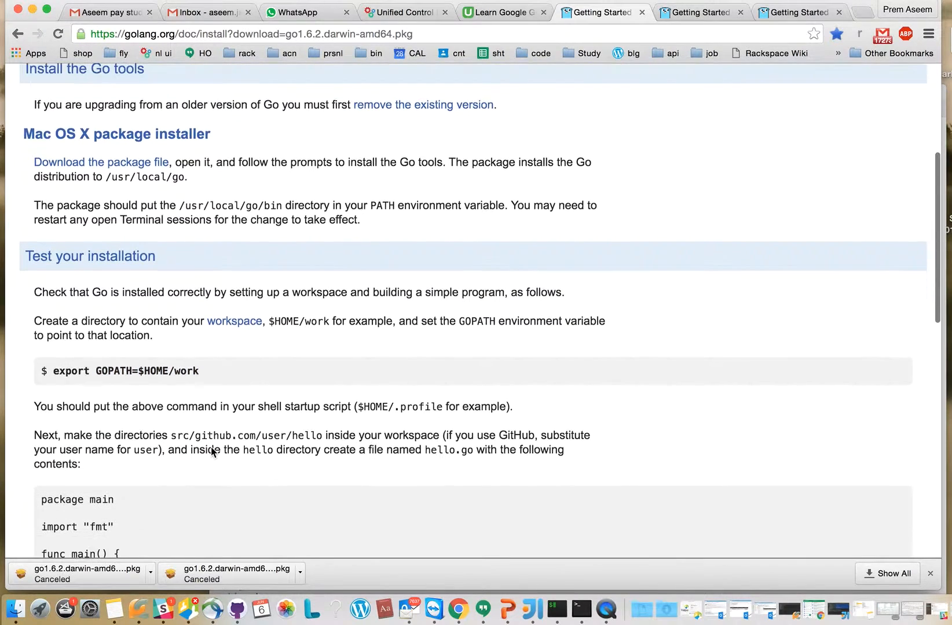
scroll("down", 3)
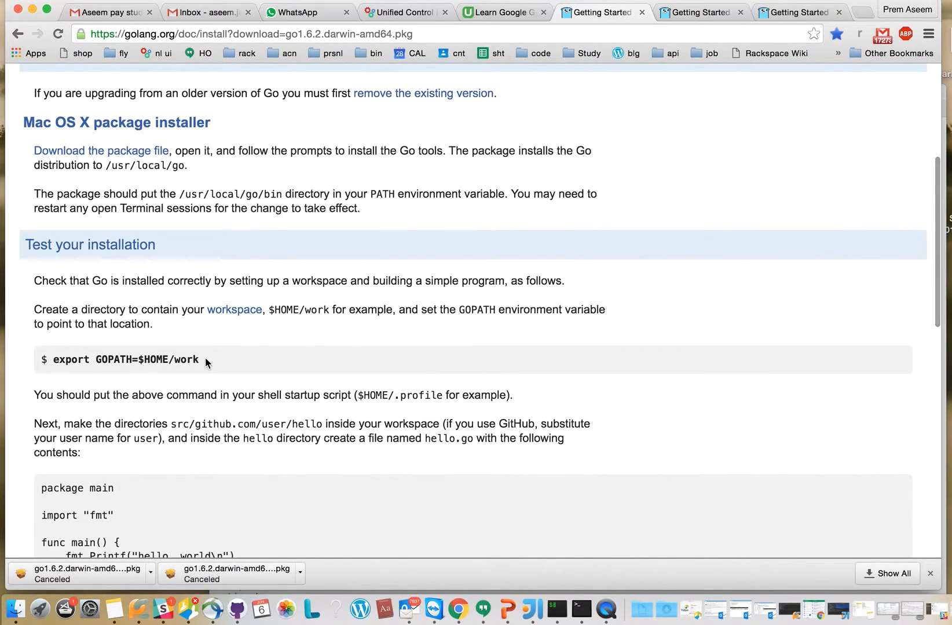
scroll("down", 3)
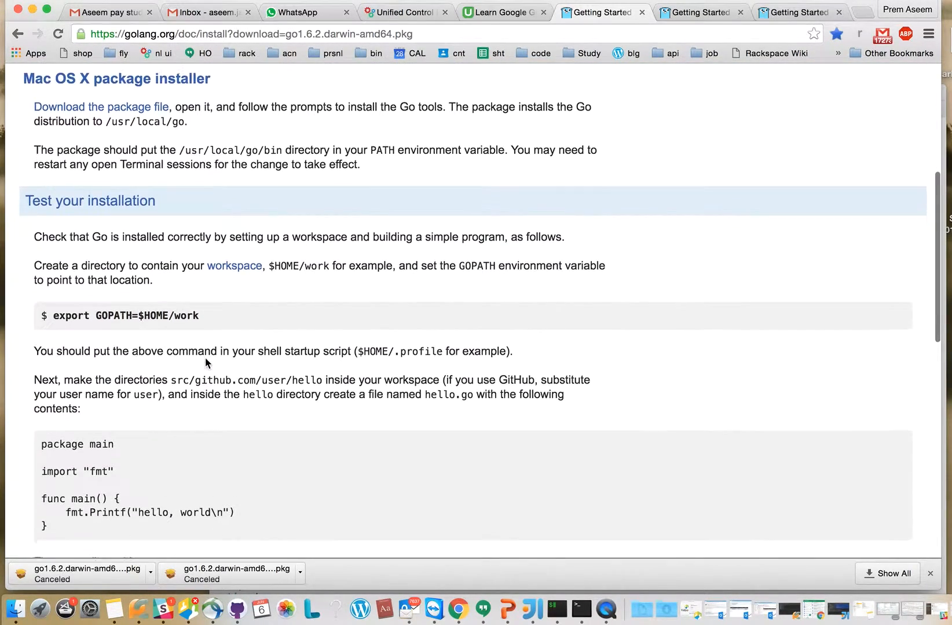
scroll("down", 3)
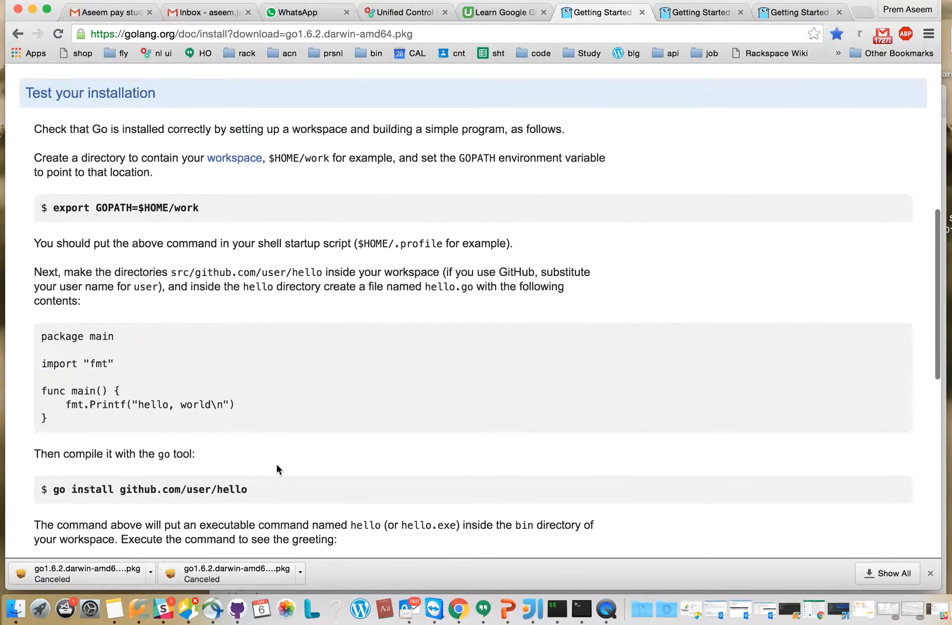
left_click_drag(43, 364, 48, 418)
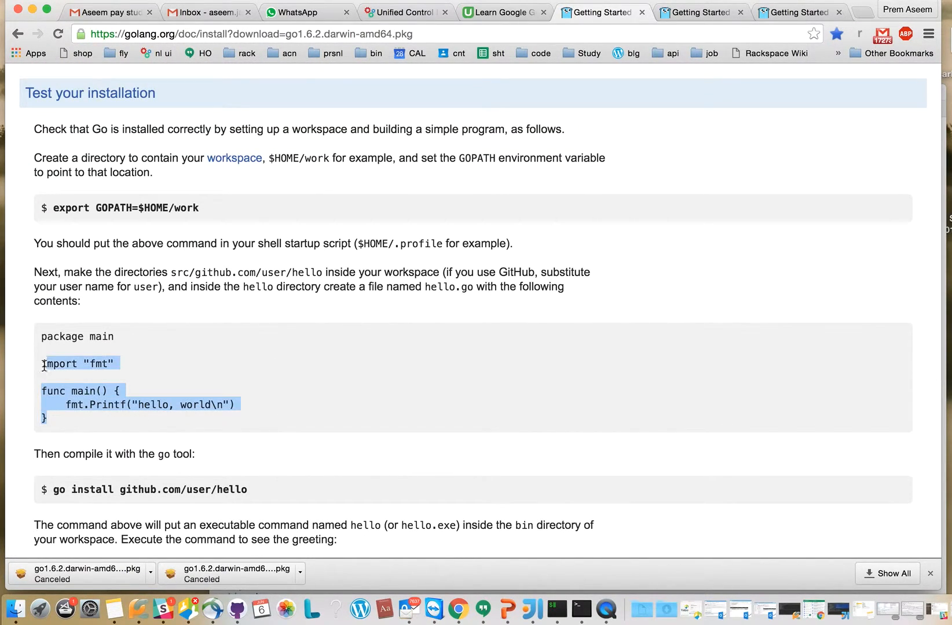
Highlight the command that runs the hello binary to print the hello, world greeting.
scroll("down", 3)
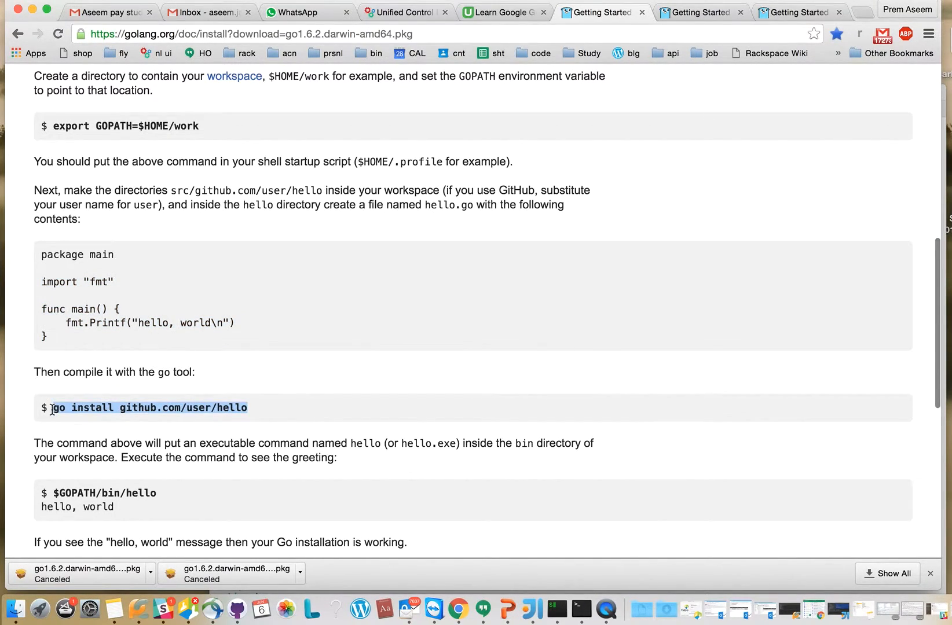
scroll("down", 3)
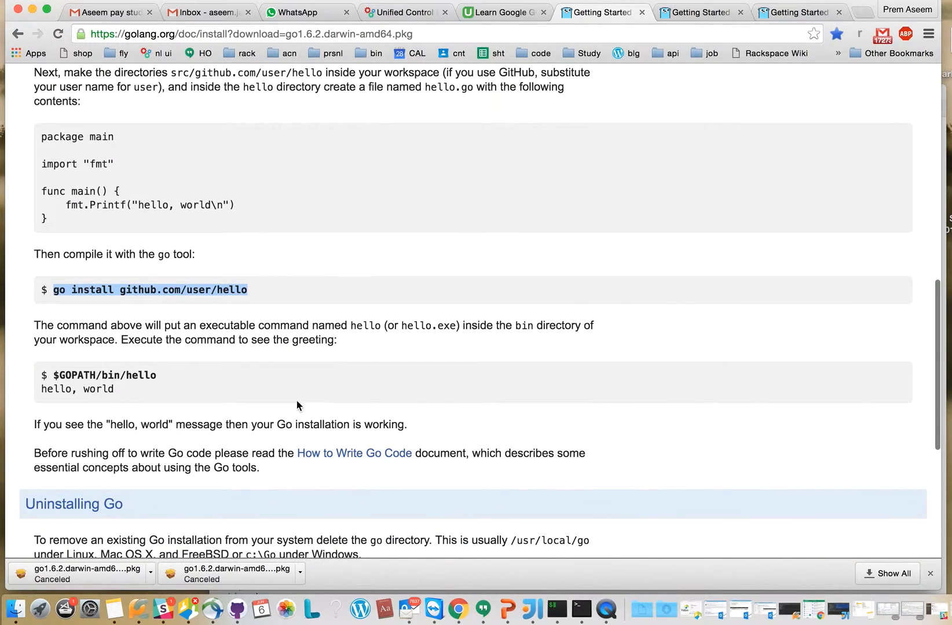
left_click_drag(40, 375, 114, 389)
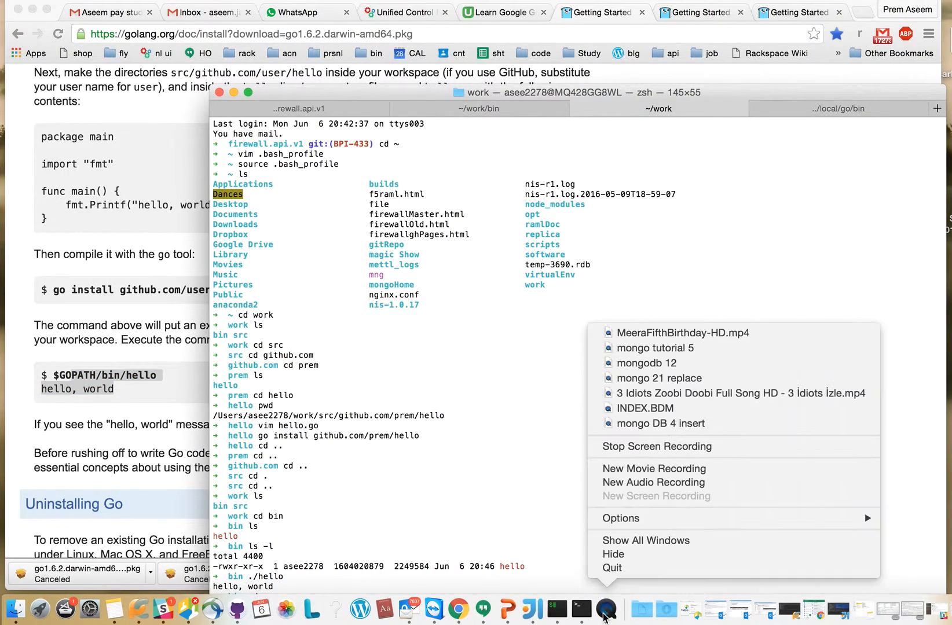
mouse_move(658, 485)
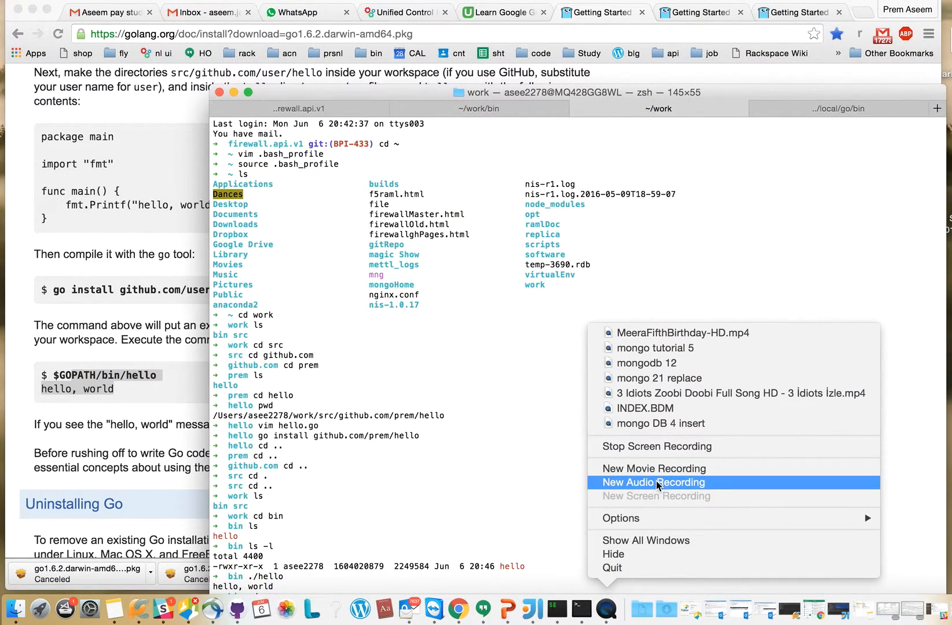